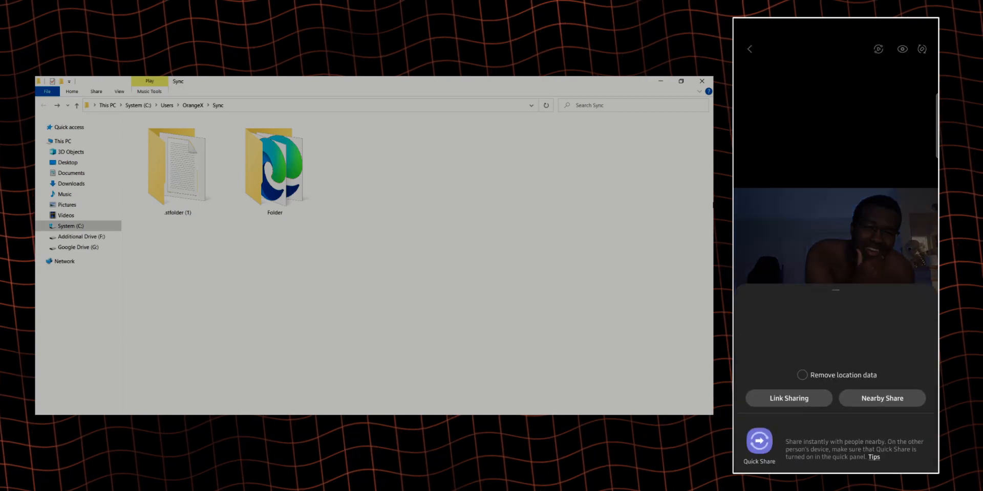
- Share a photo to Syncthing on the phone and confirm saving it
scroll(down, 3)
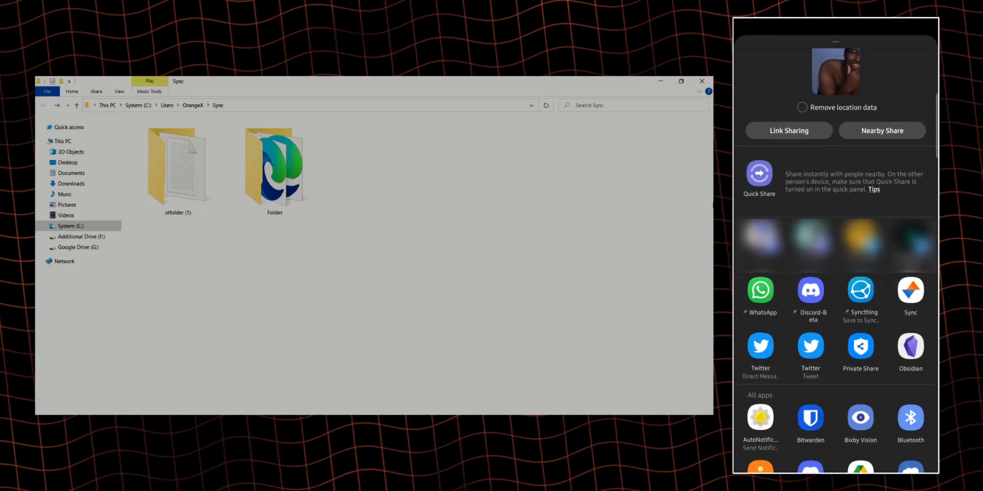
click(860, 301)
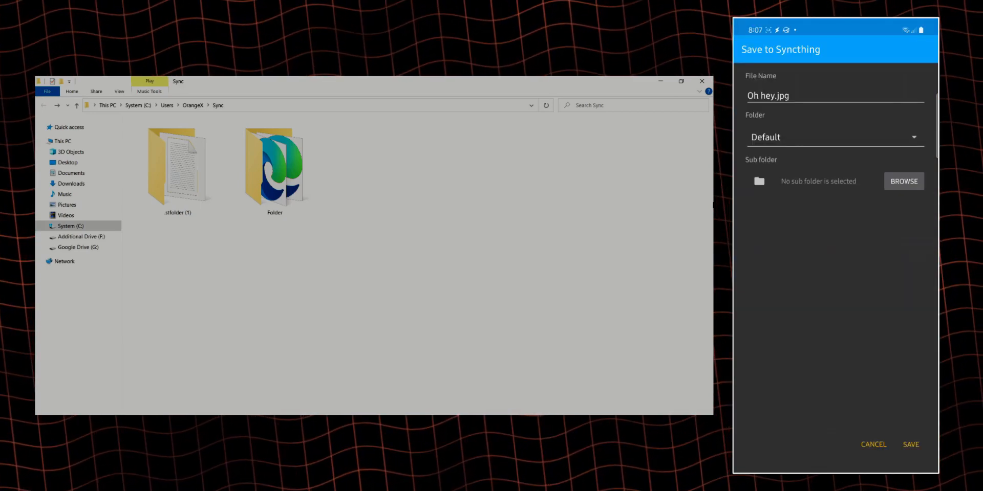
click(910, 445)
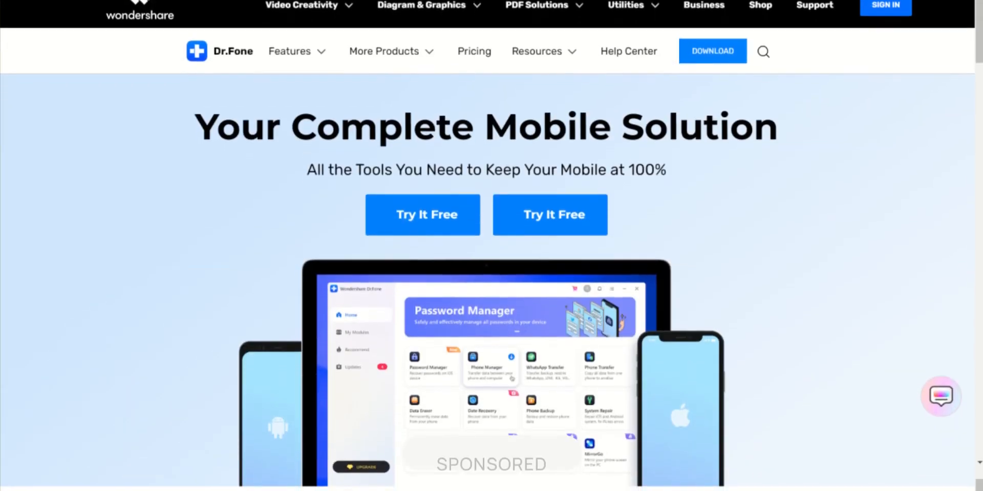
scroll(down, 3)
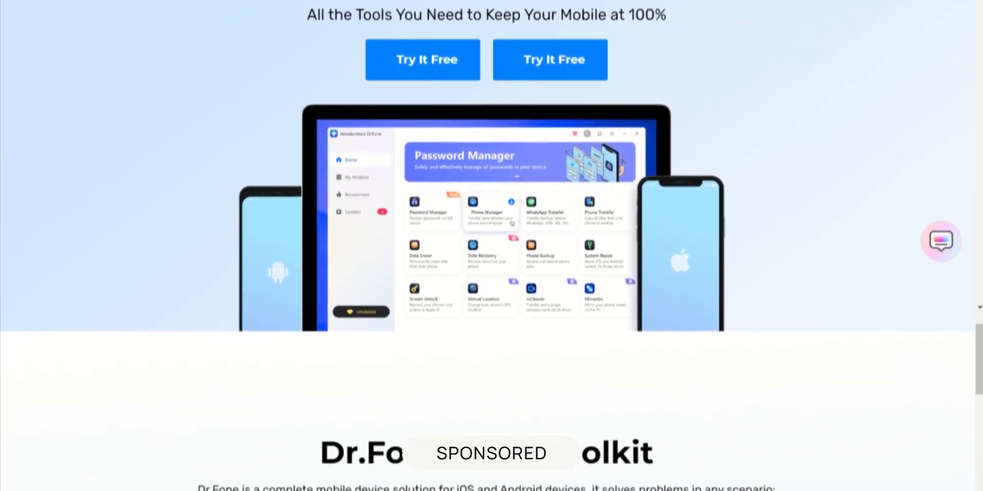
scroll(down, 3)
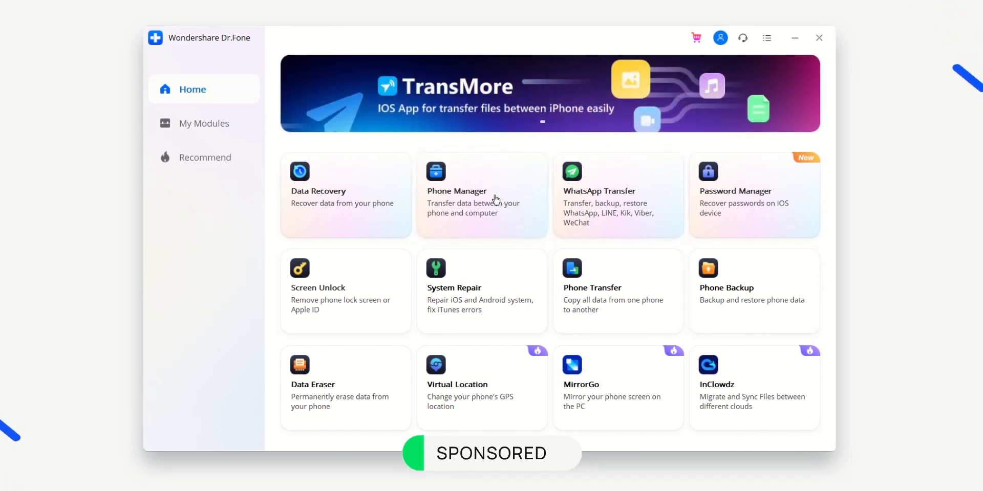
- Launch Phone Manager, enable Developer options on the phone and allow USB debugging from this computer
click(481, 195)
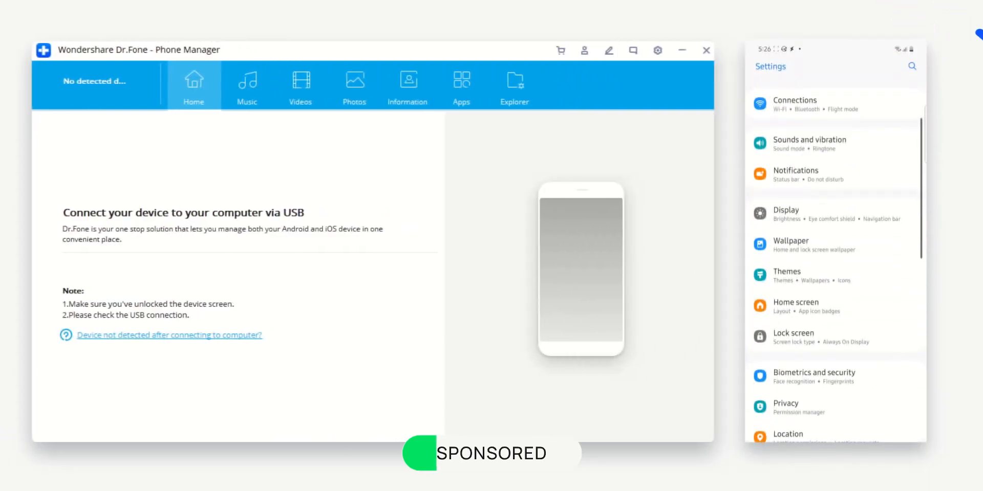
scroll(down, 3)
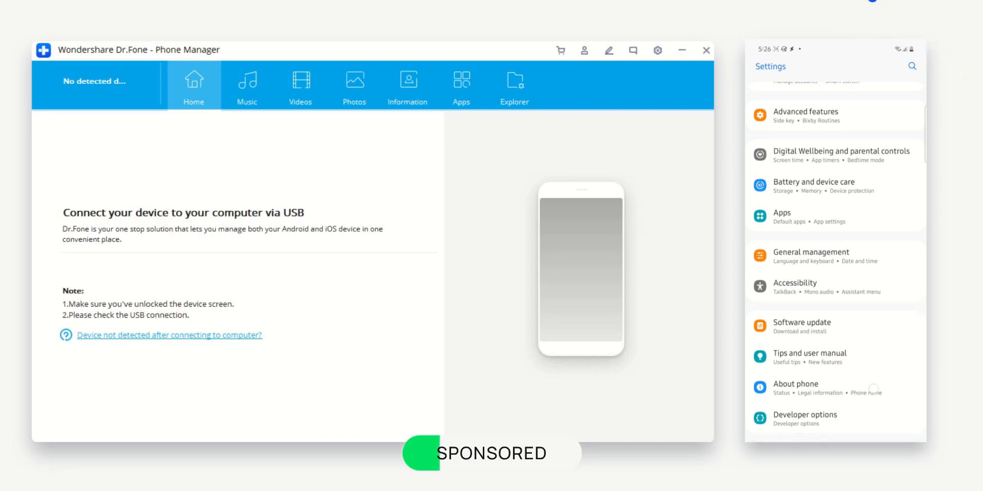
click(796, 385)
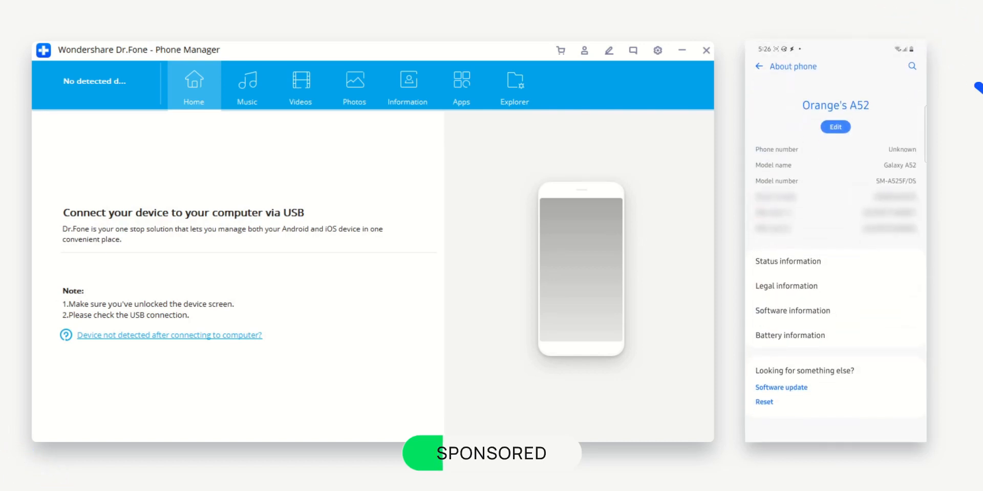
click(792, 310)
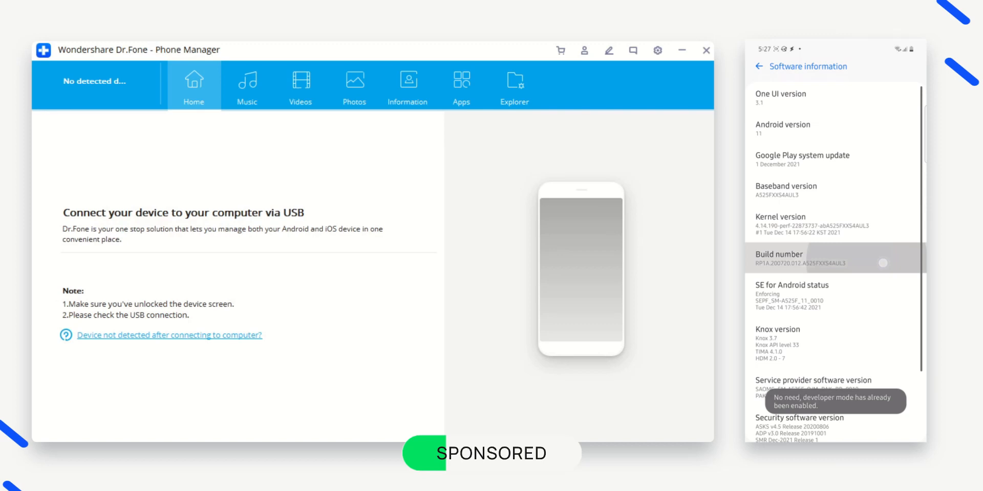
click(759, 67)
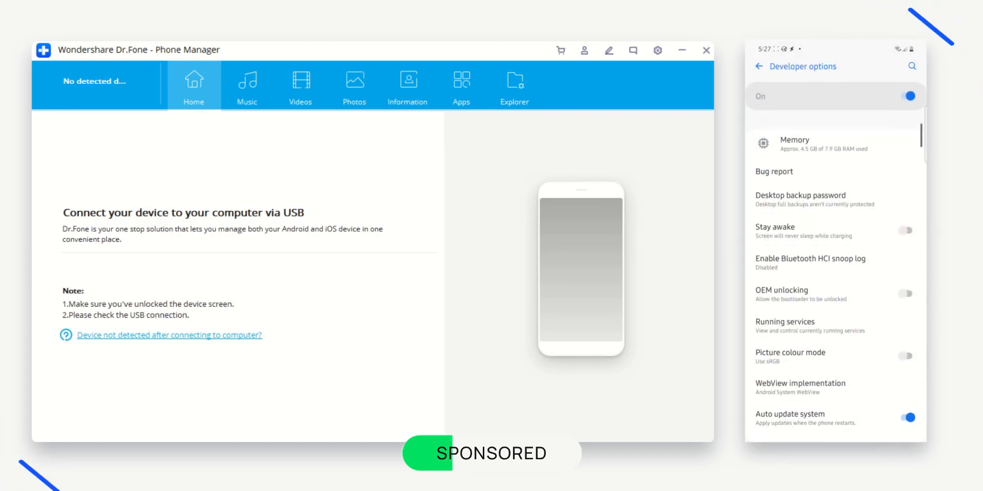
scroll(down, 3)
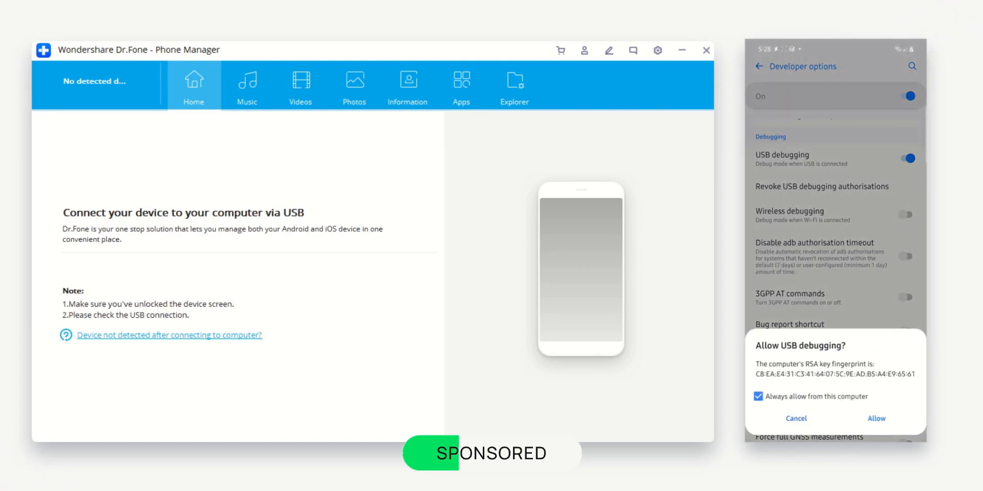
click(876, 418)
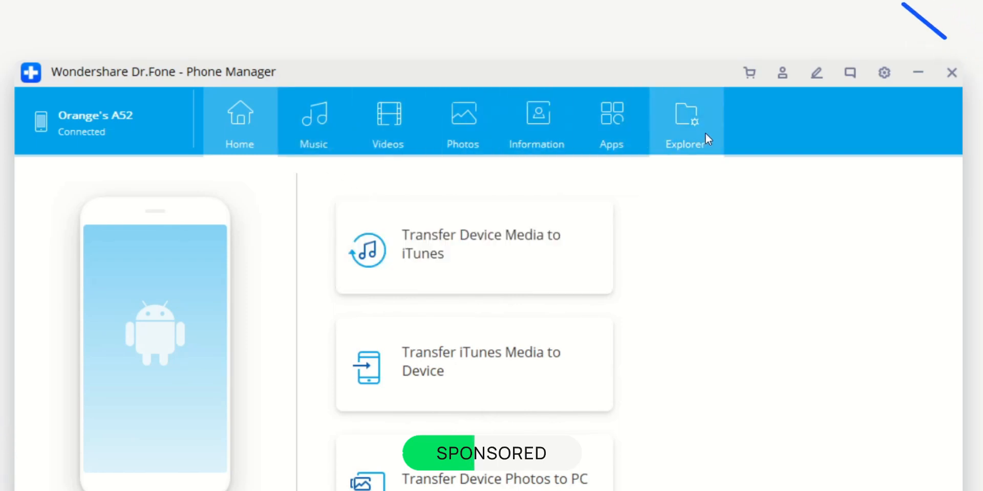
- Show the phone's music tracks, close the duplicate scan results, then preview and close Ringtone Maker
click(313, 122)
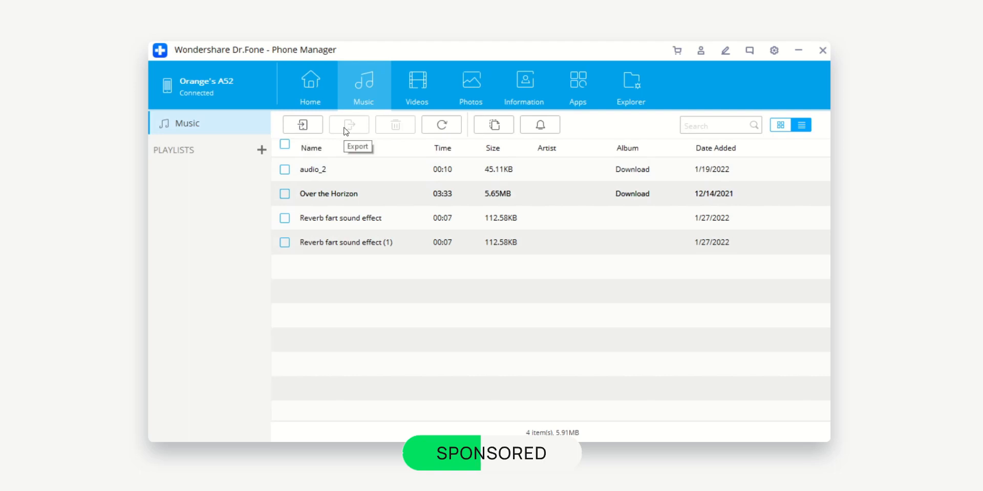
mouse_move(395, 125)
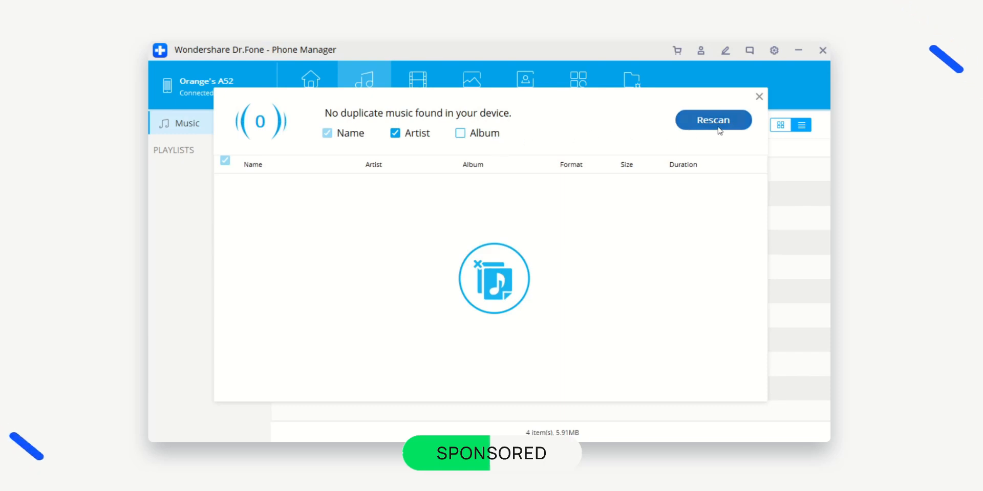
click(759, 97)
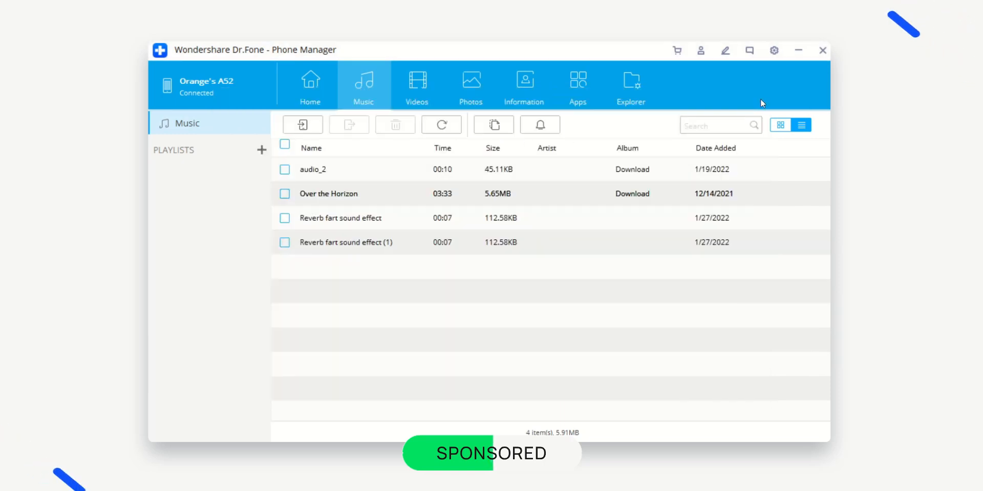
click(539, 124)
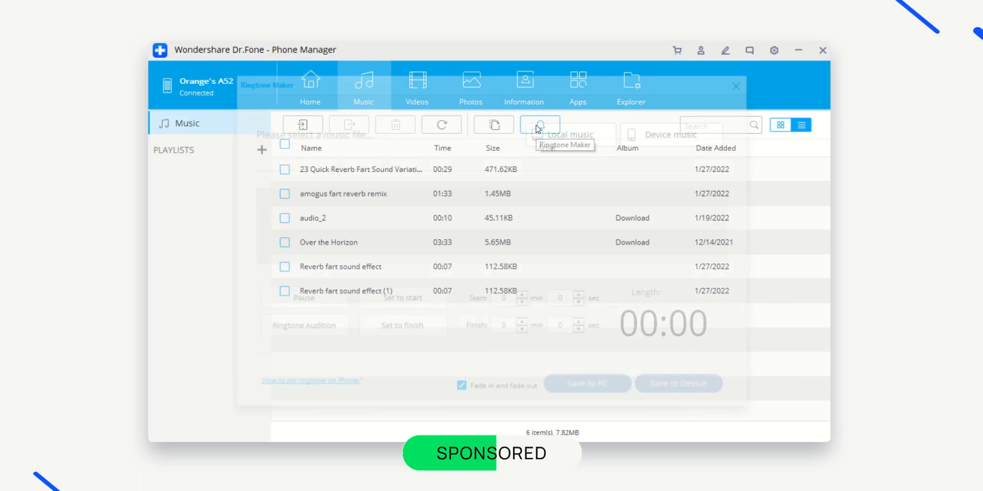
click(539, 125)
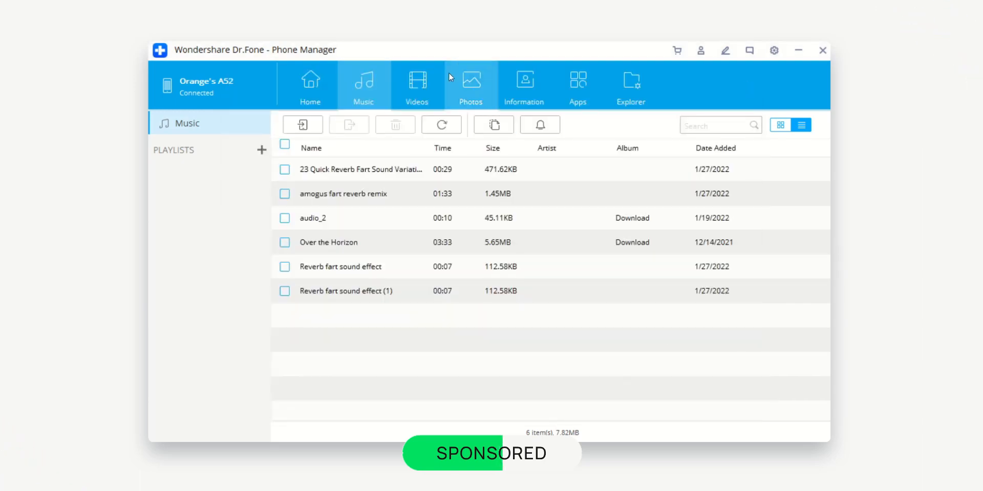
- Browse the phone's videos, close a full-size photo preview and view the contacts
click(416, 85)
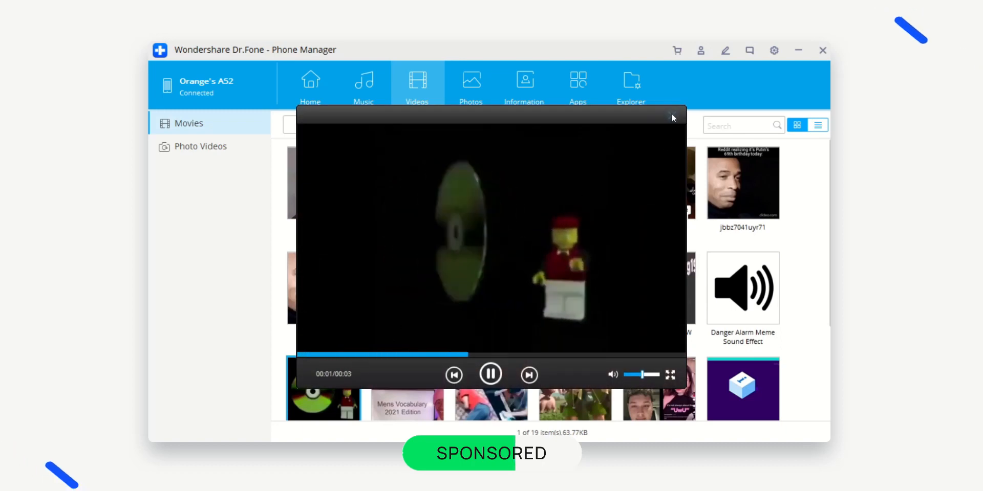
mouse_move(672, 118)
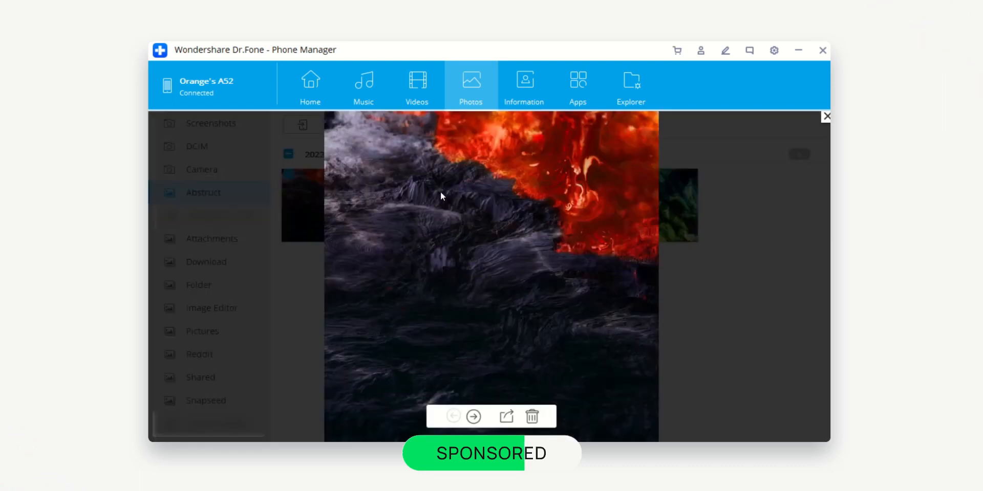
click(826, 116)
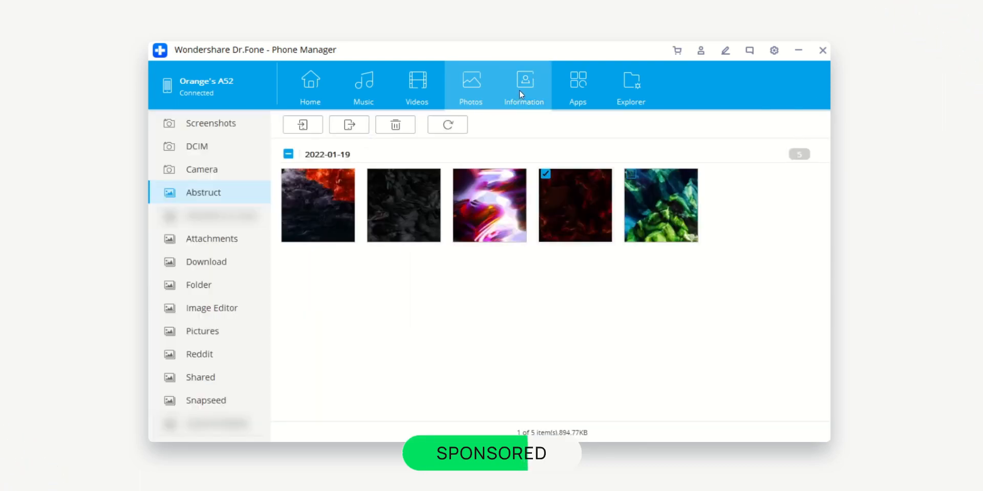
click(524, 85)
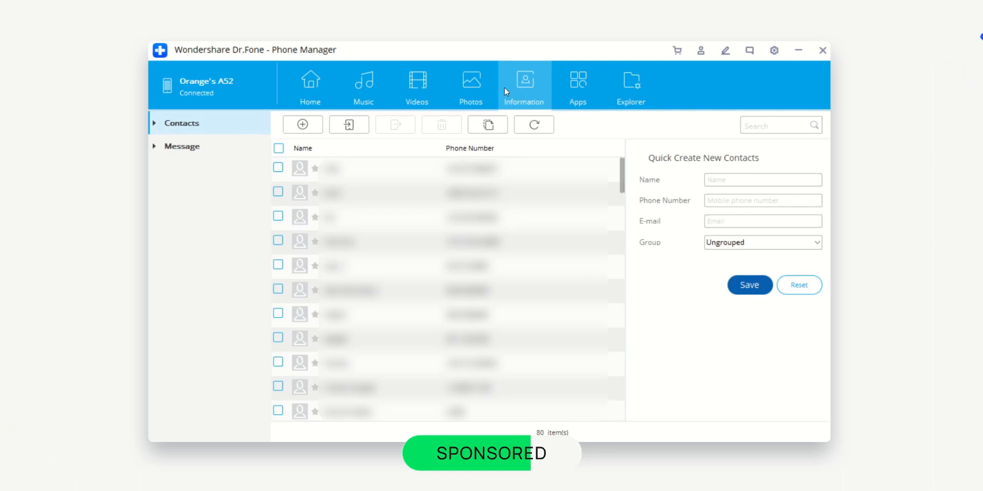
- View the phone's text messages, return to contacts and start loading the installed apps
click(182, 146)
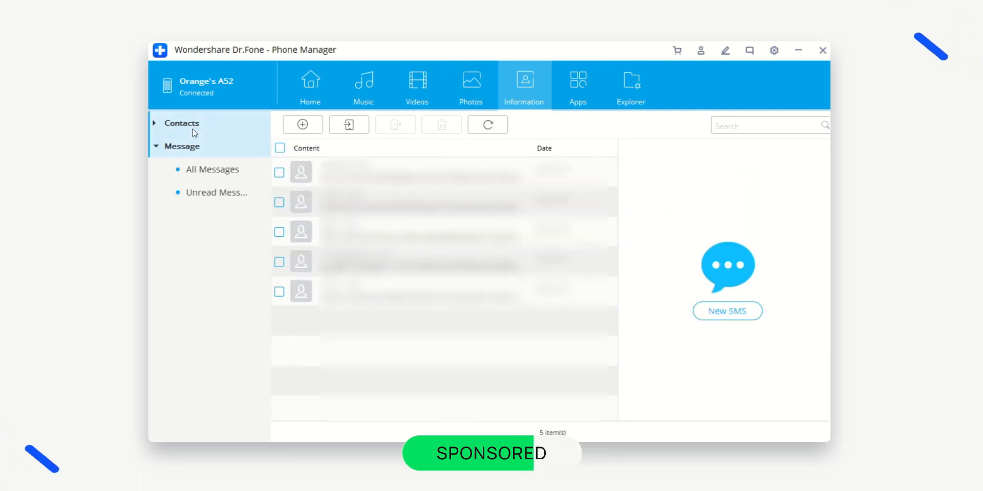
click(396, 124)
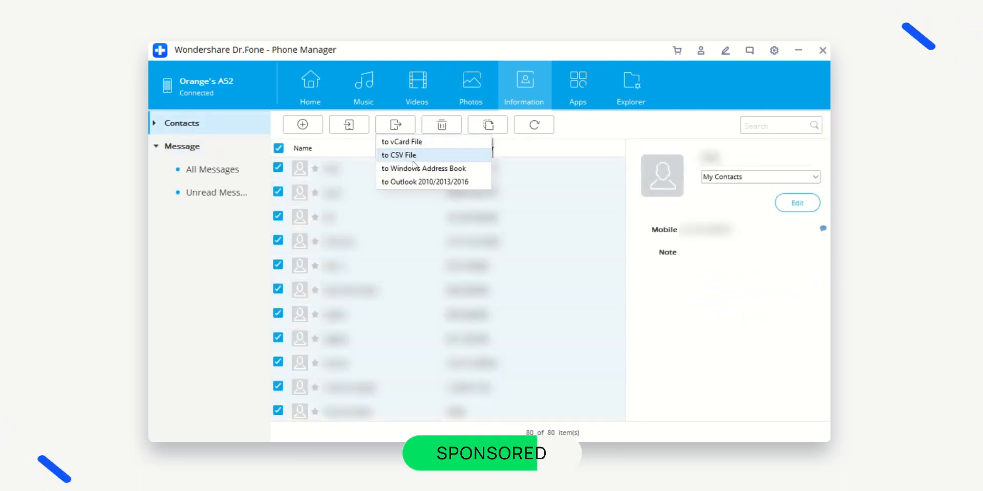
click(576, 86)
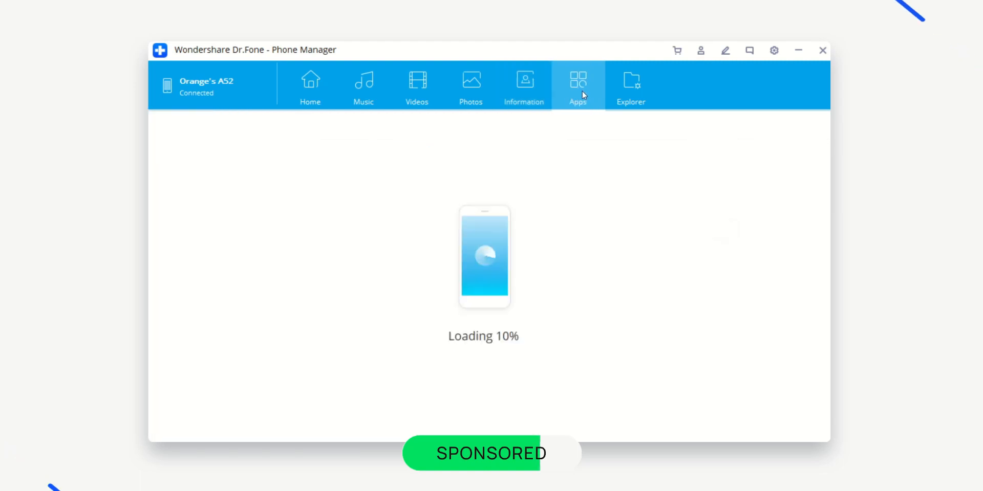
- Review the Apps list, ticking and unticking the Nova7 app
click(577, 86)
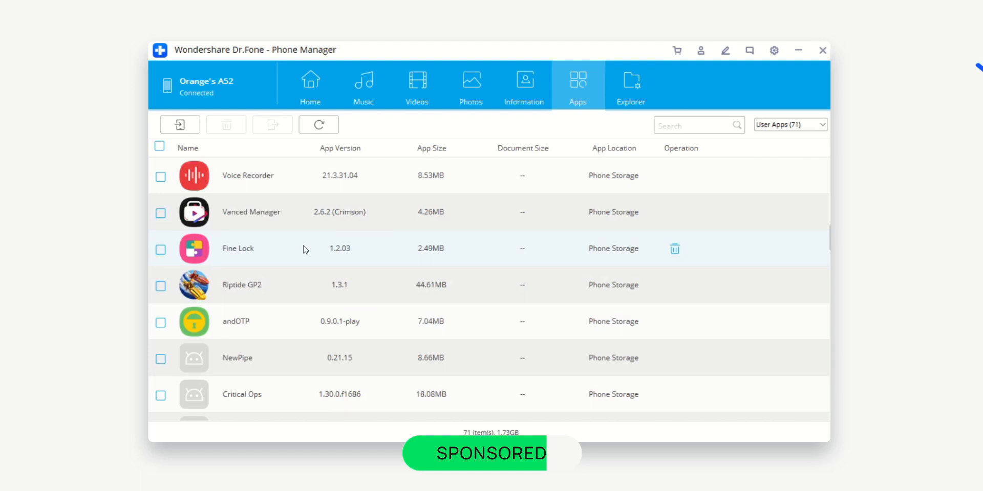
click(160, 285)
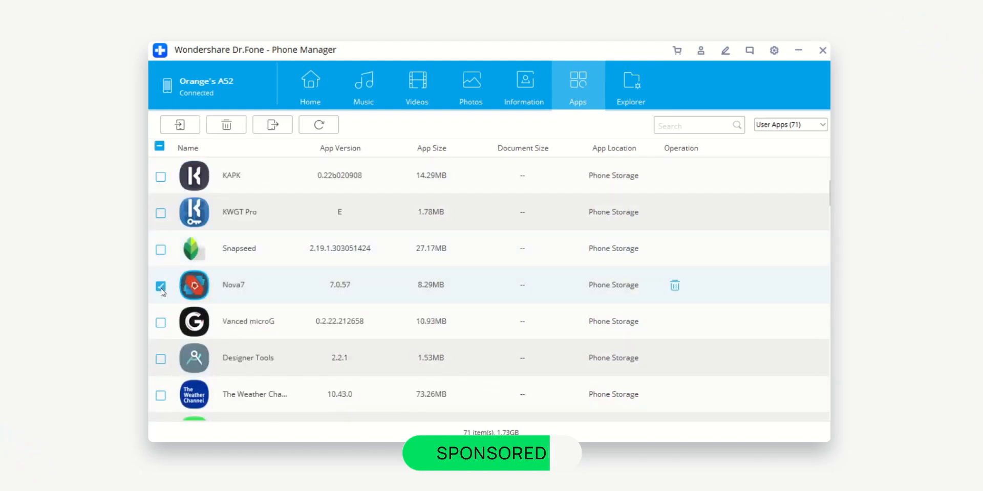
click(160, 285)
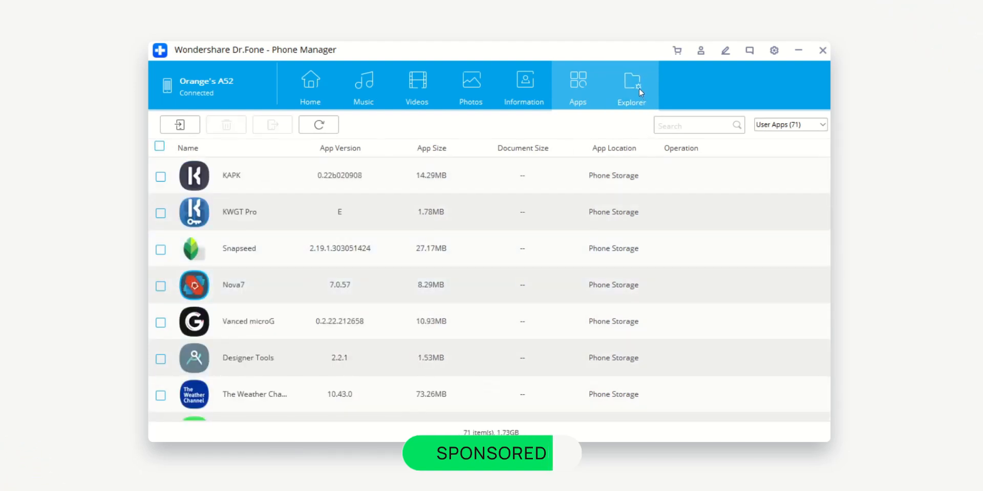
- Browse the phone's root folders in Explorer and enter the sdcard folder
click(631, 86)
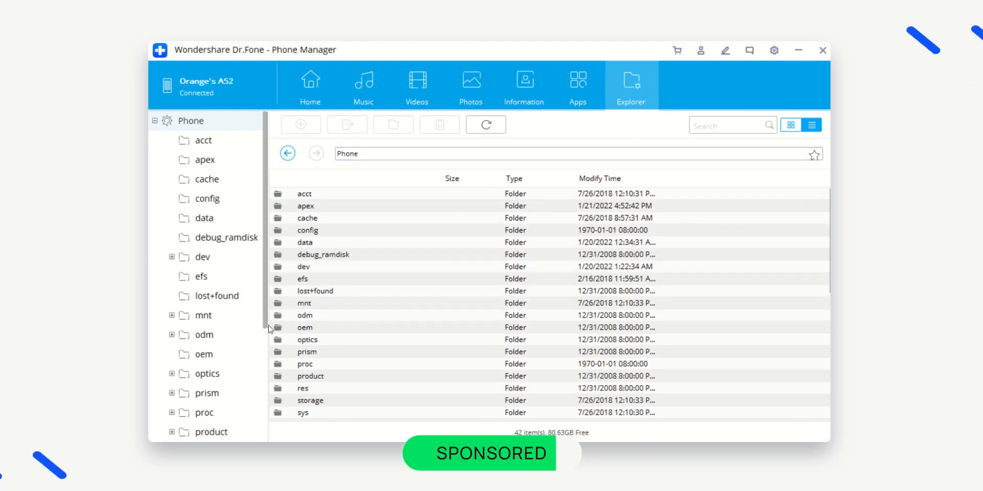
scroll(down, 3)
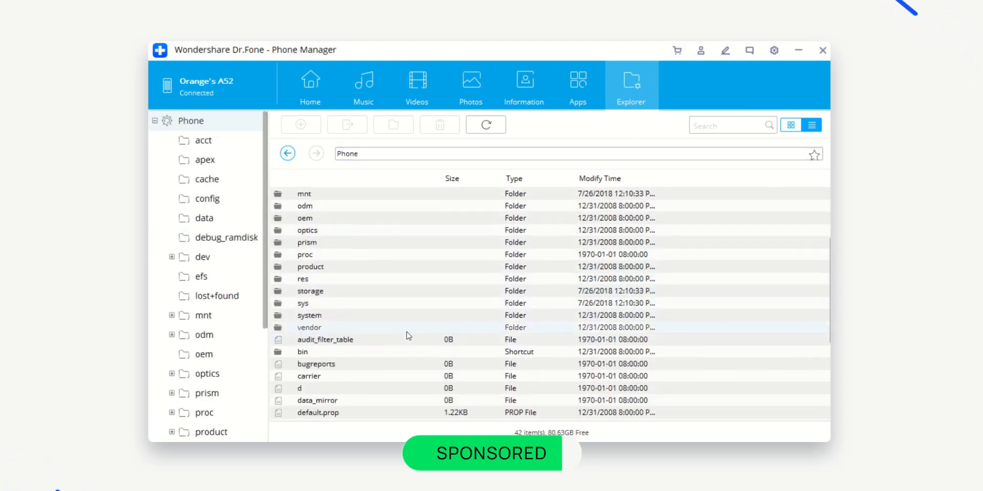
scroll(down, 3)
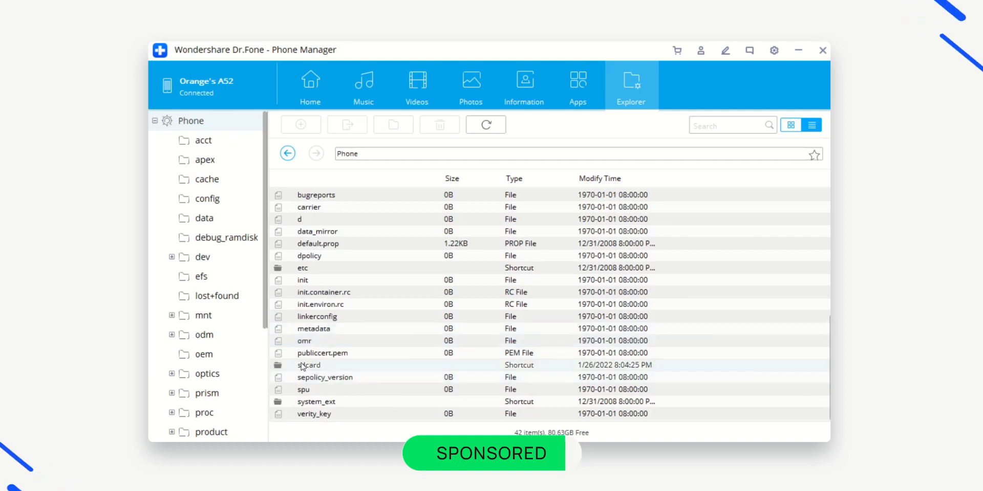
double_click(310, 365)
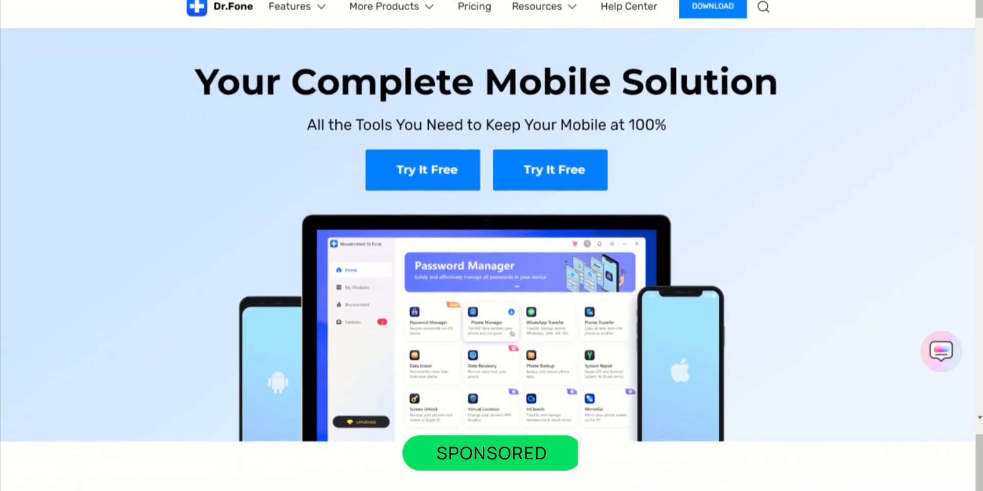
scroll(down, 3)
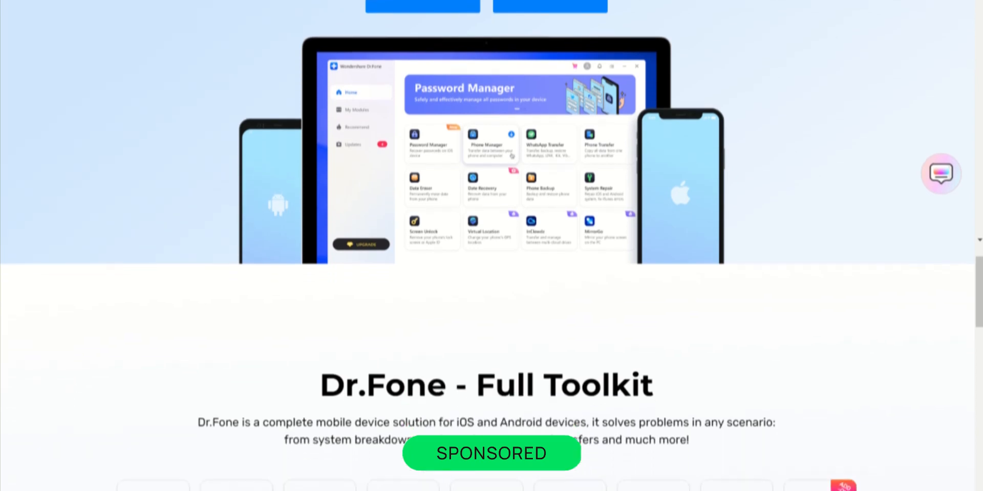
scroll(down, 3)
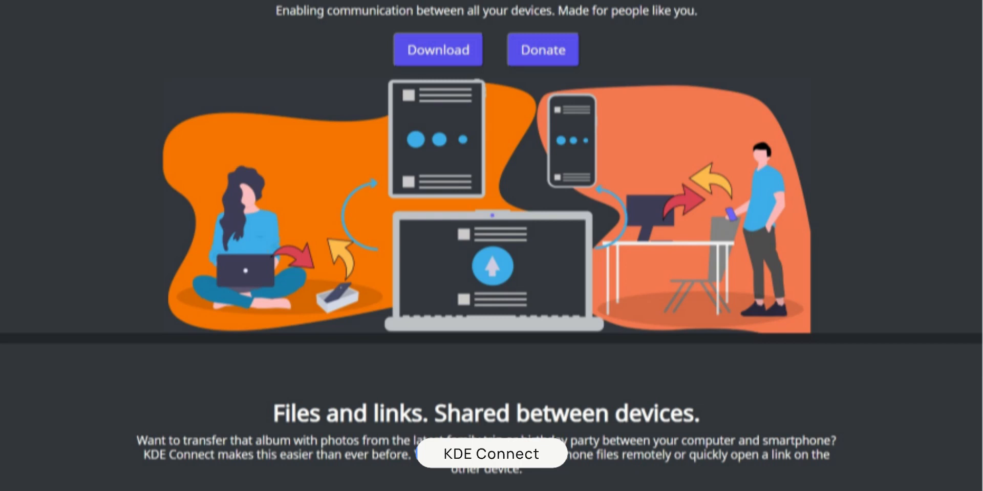
scroll(down, 3)
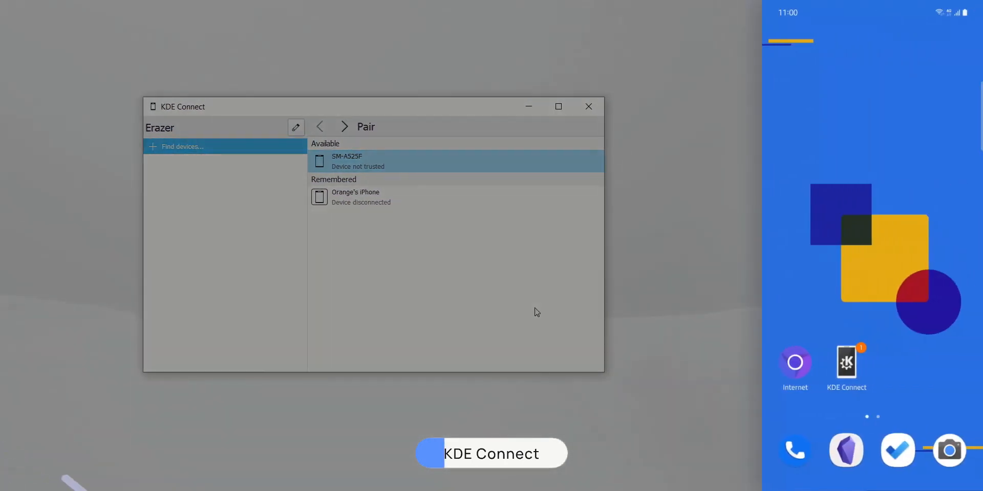
- Pair with the SM-A525F phone and accept the pairing request so it is trusted
click(845, 363)
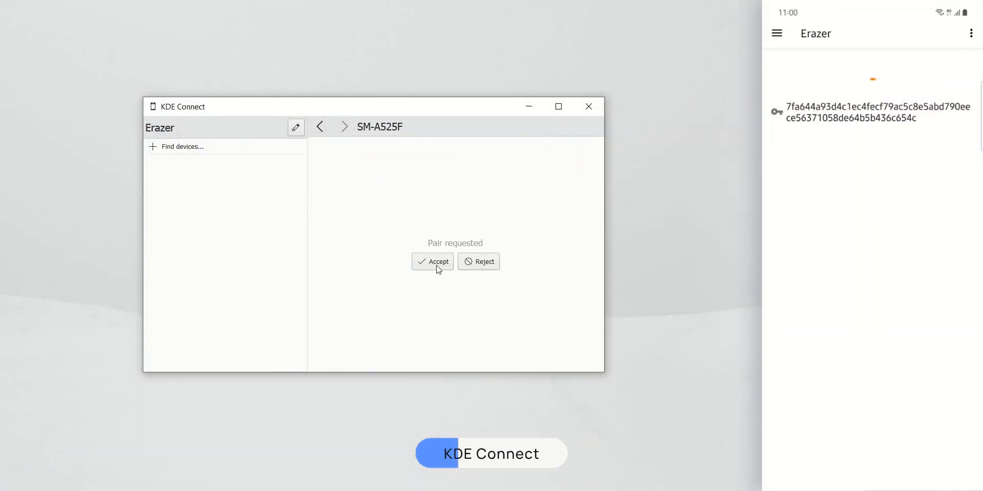
click(433, 262)
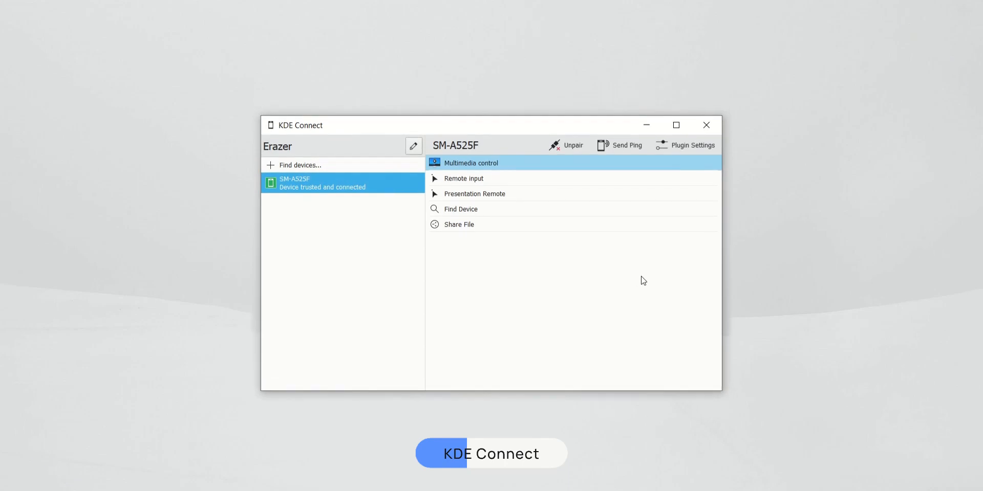
click(459, 225)
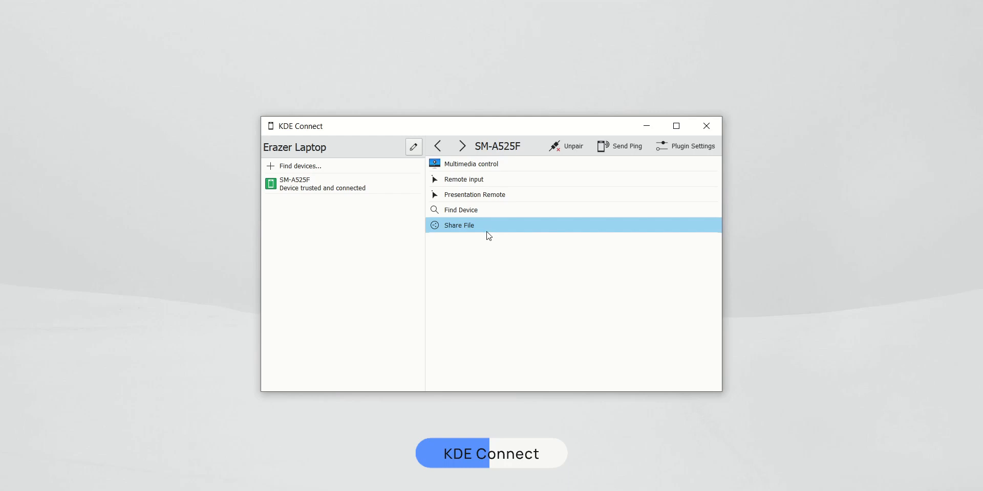
- Send Geometry 4.jpg to the phone via Share File, then bring up actions for five selected images
click(458, 225)
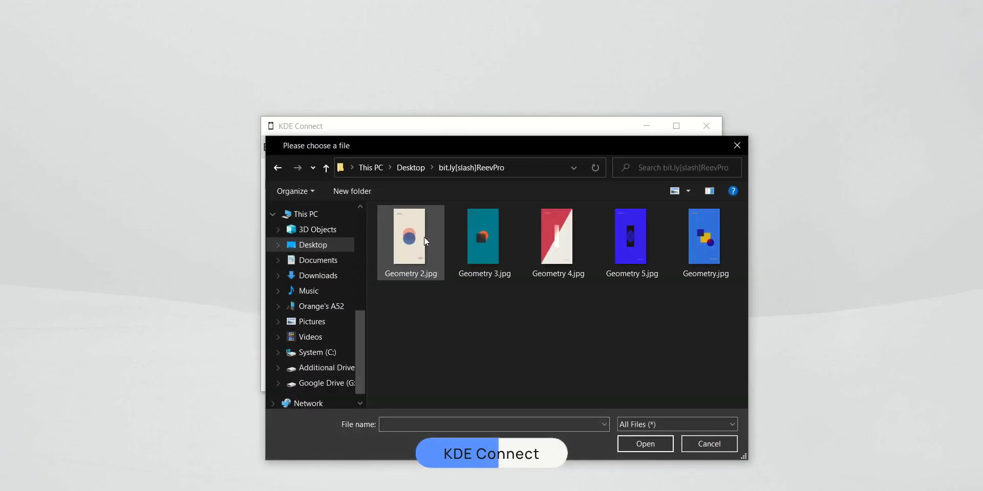
click(556, 236)
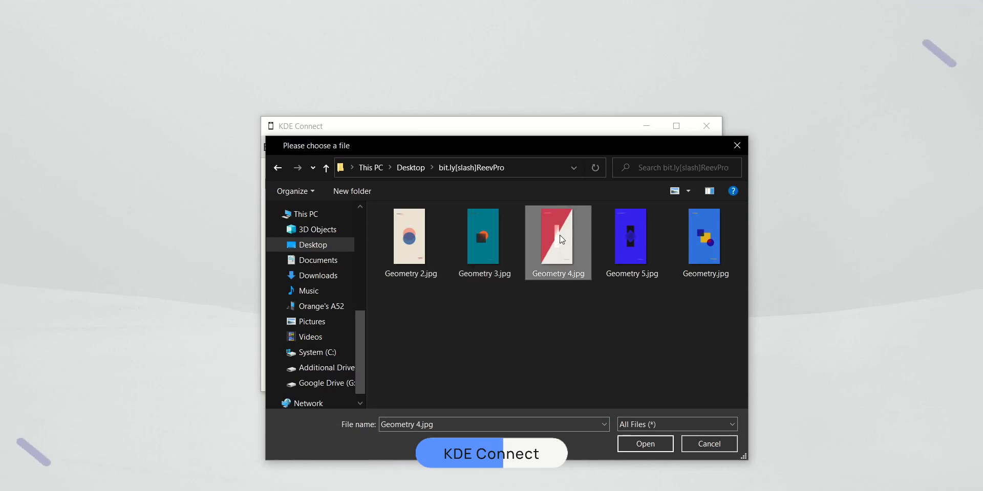
click(709, 444)
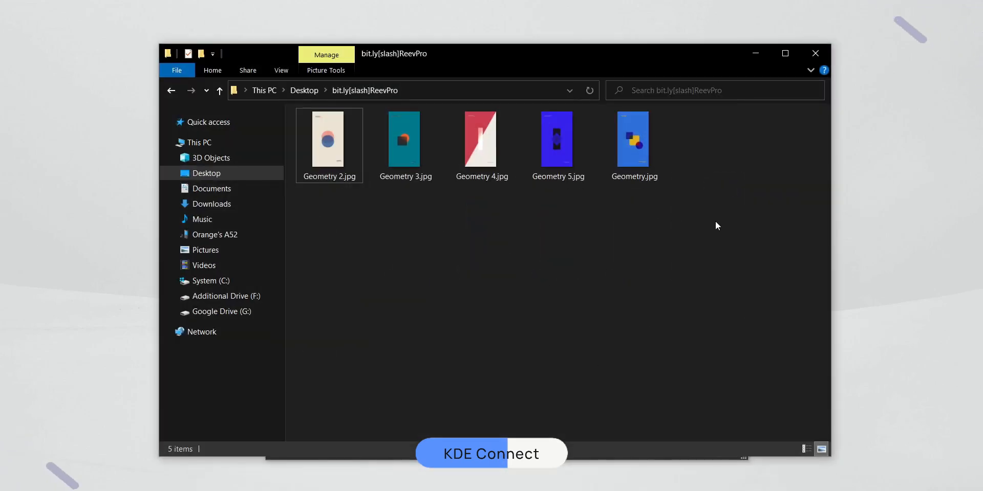
right_click(556, 138)
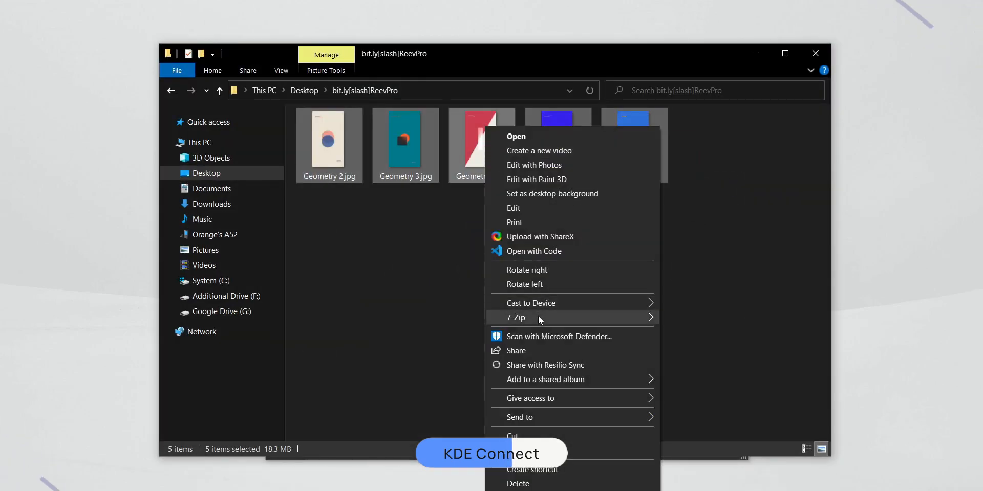
click(516, 318)
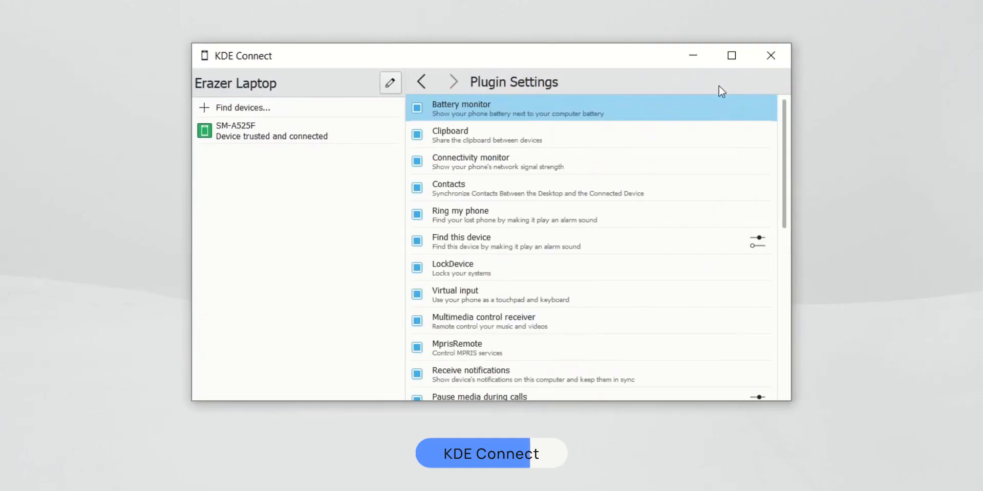
- Scroll the SM-A525F plugin list to the end, down to SMS, system volume and telephony
scroll(down, 3)
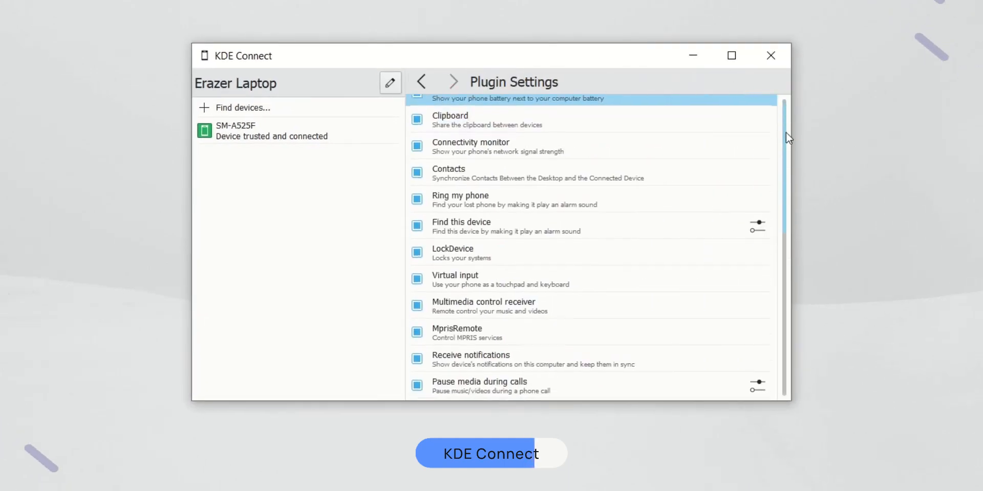
scroll(down, 3)
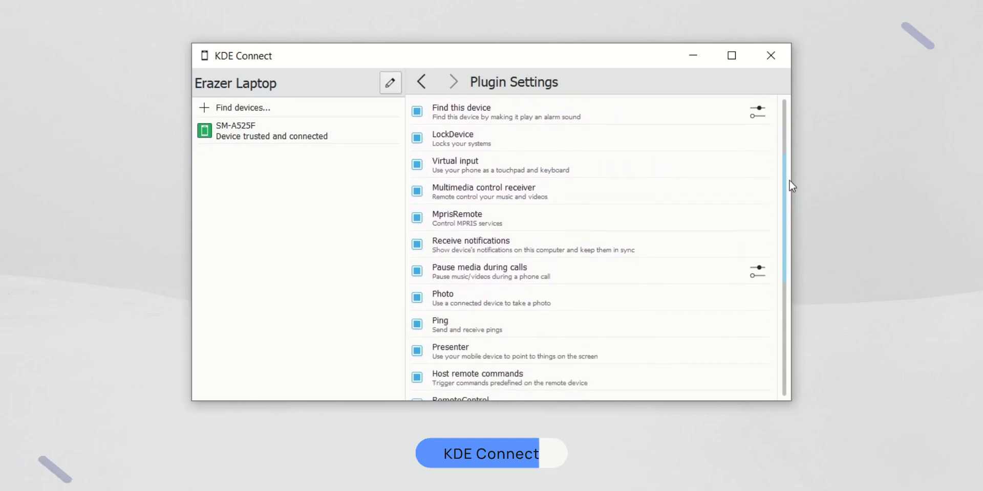
scroll(down, 3)
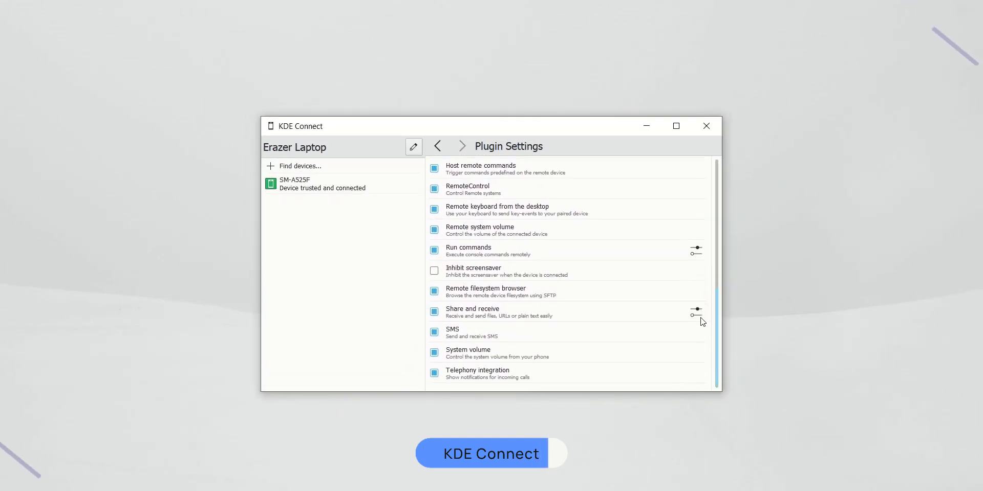
mouse_move(452, 332)
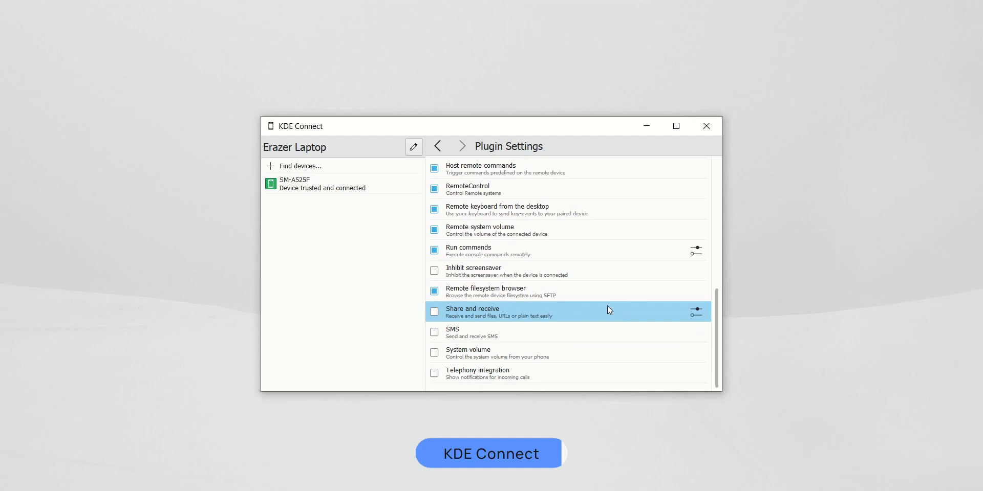
mouse_move(435, 355)
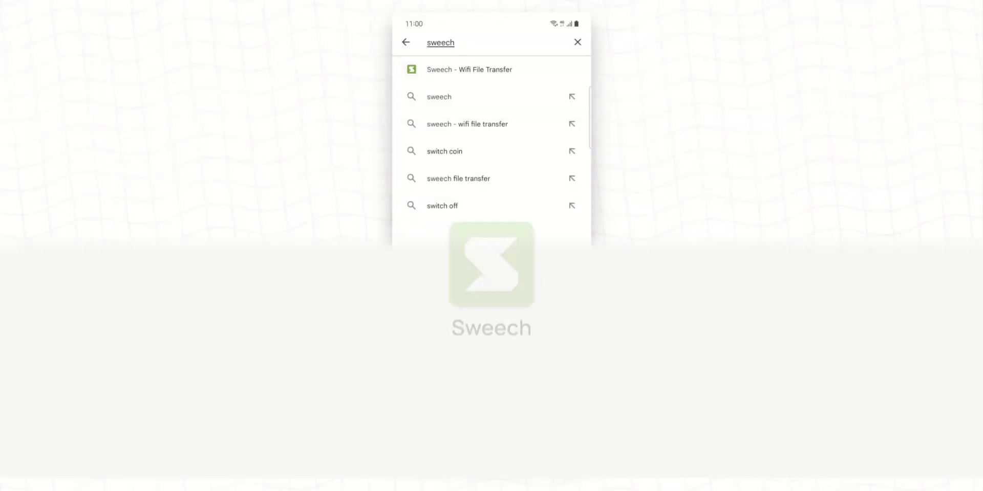
- Launch Sweech from its Play Store listing, start sharing and allow access to photos, media and files
click(469, 69)
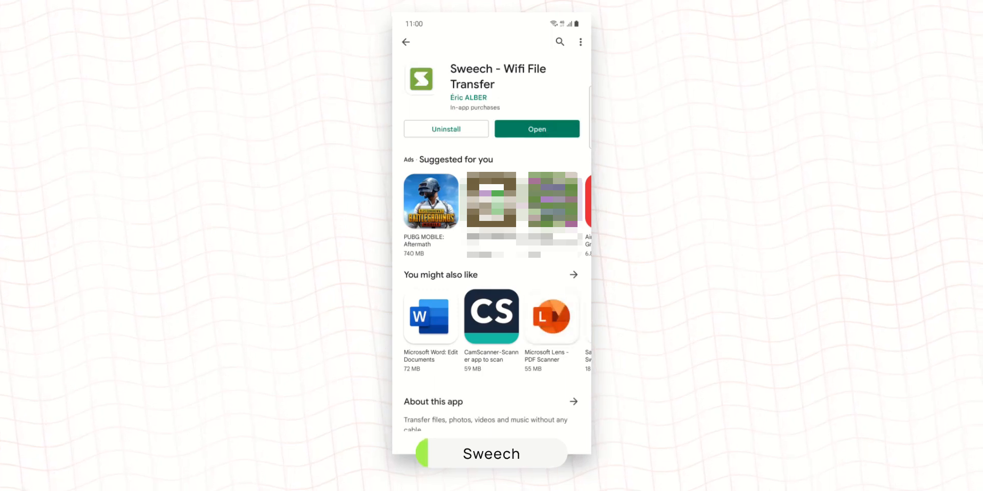
click(536, 128)
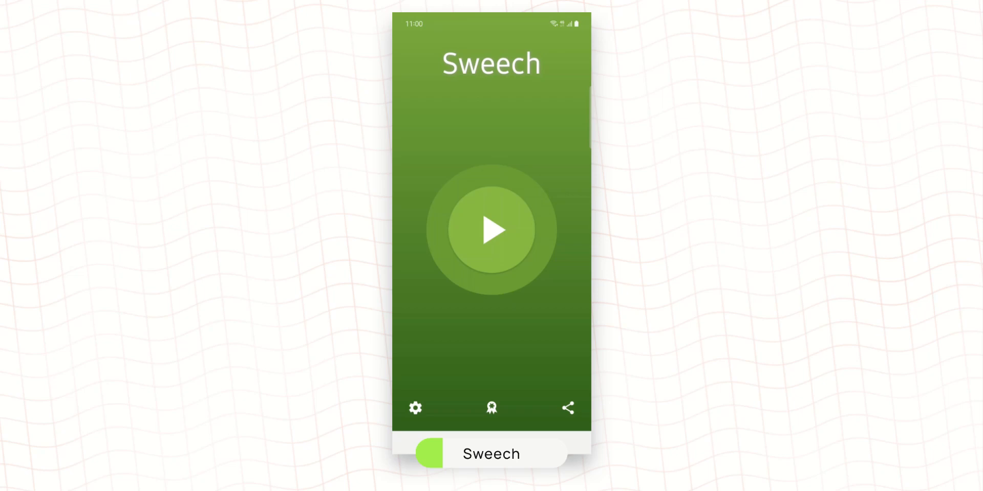
click(491, 229)
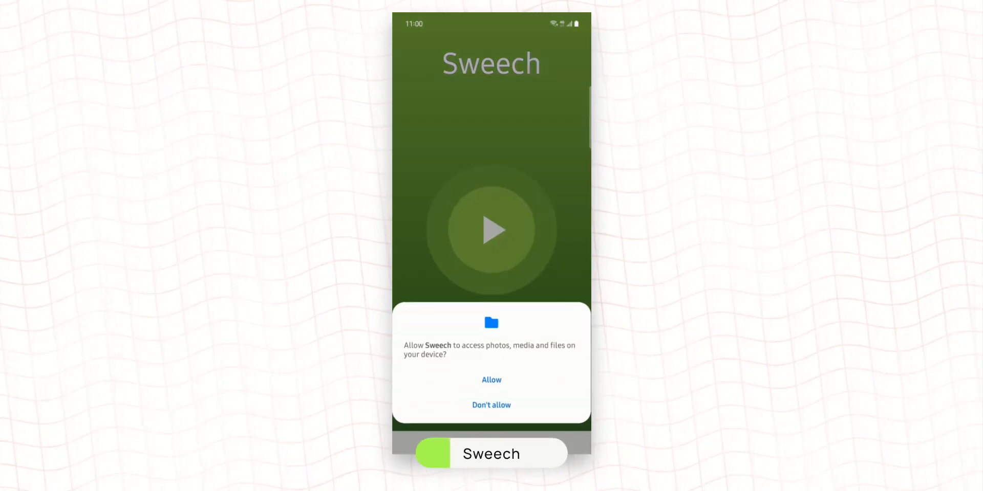
click(491, 380)
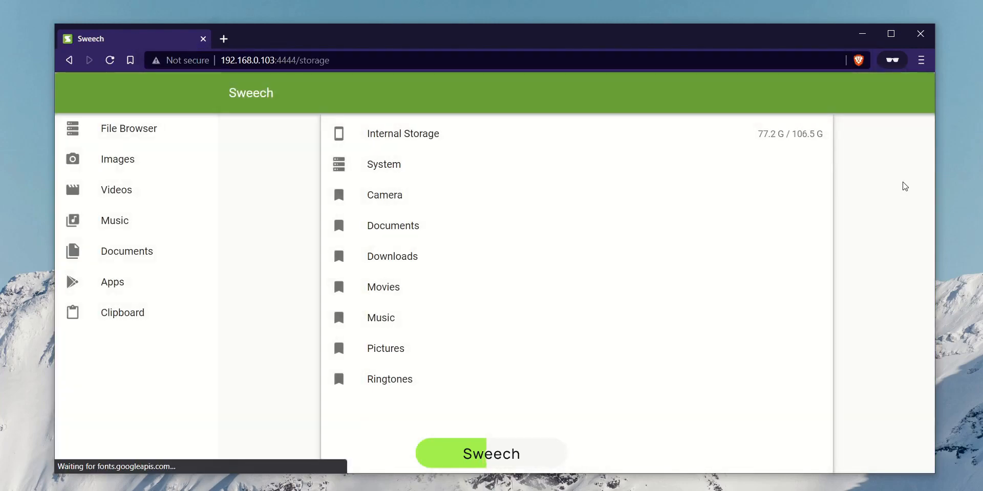
- Browse Camera and Apps, then upload 'Test transfer file - 1.1GB.mp4' to the phone
click(384, 195)
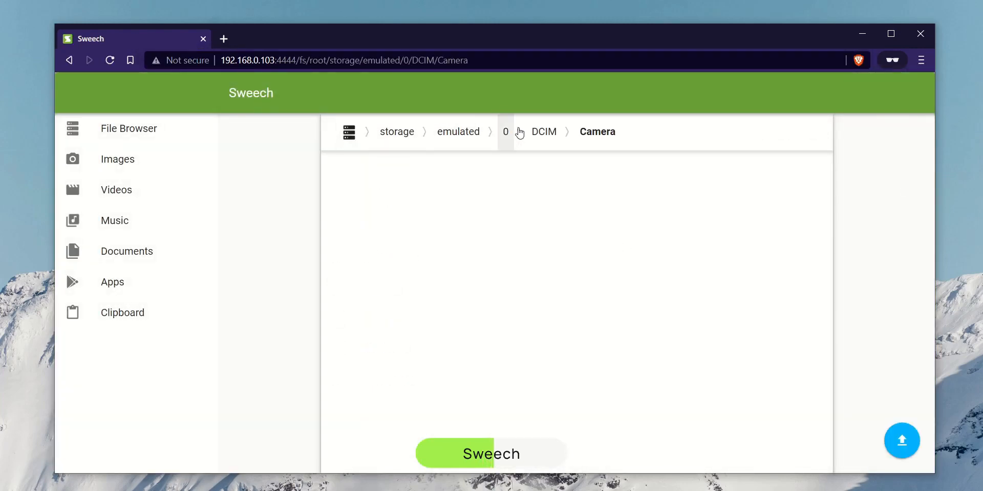
click(112, 281)
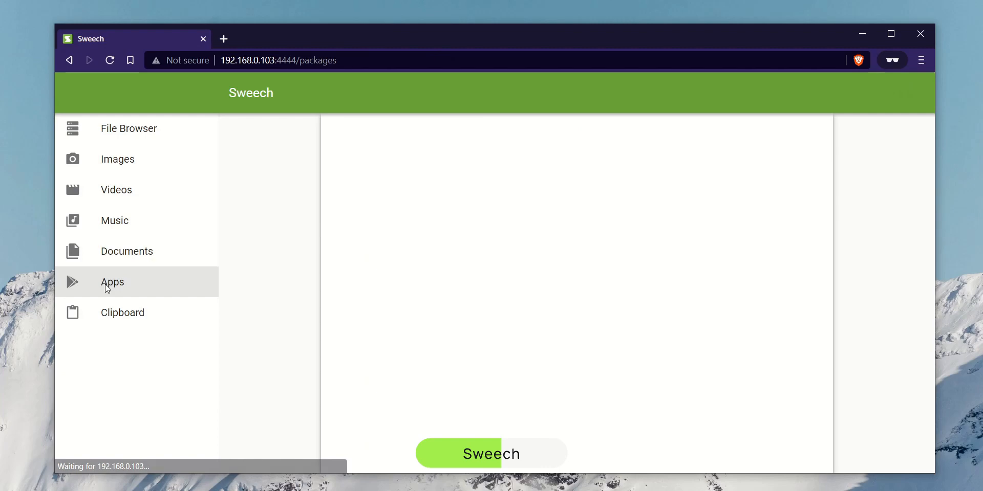
click(122, 312)
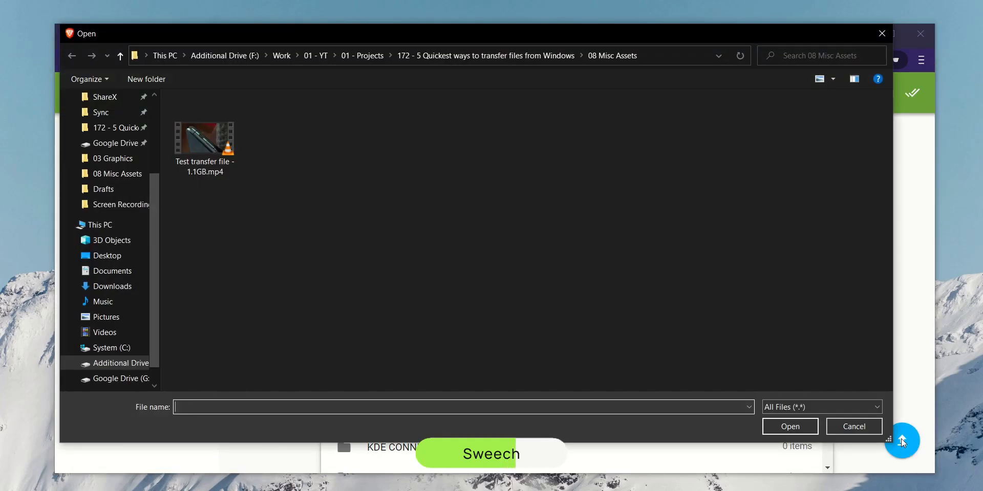
double_click(204, 137)
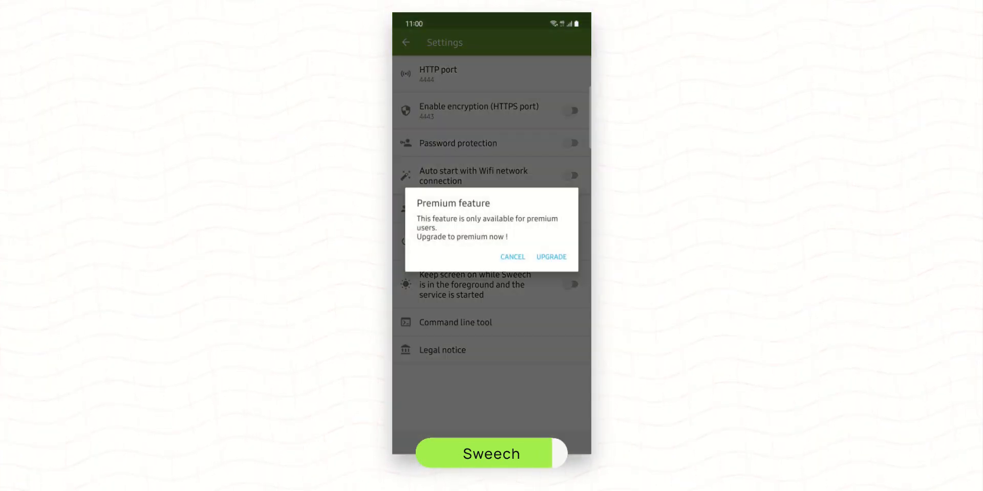
- Cancel the Premium feature dialog in Sweech's settings
click(512, 257)
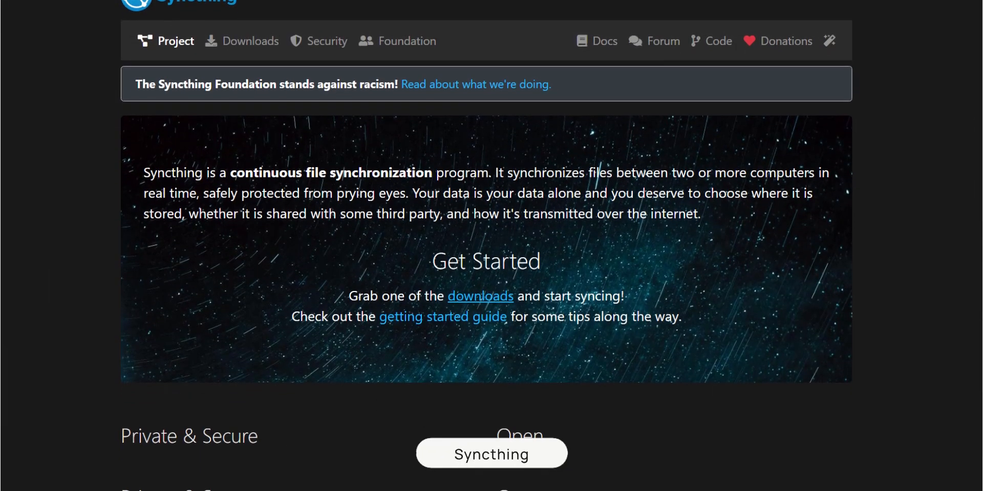
- Scroll to the SyncTrayzor link, reach its GitHub Releases and view the v1.1.29 changelog
scroll(down, 3)
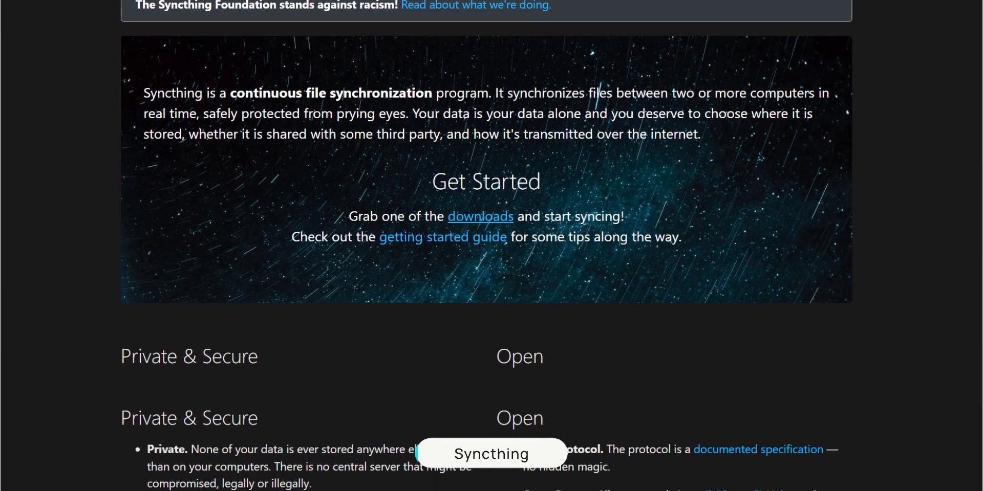
scroll(down, 3)
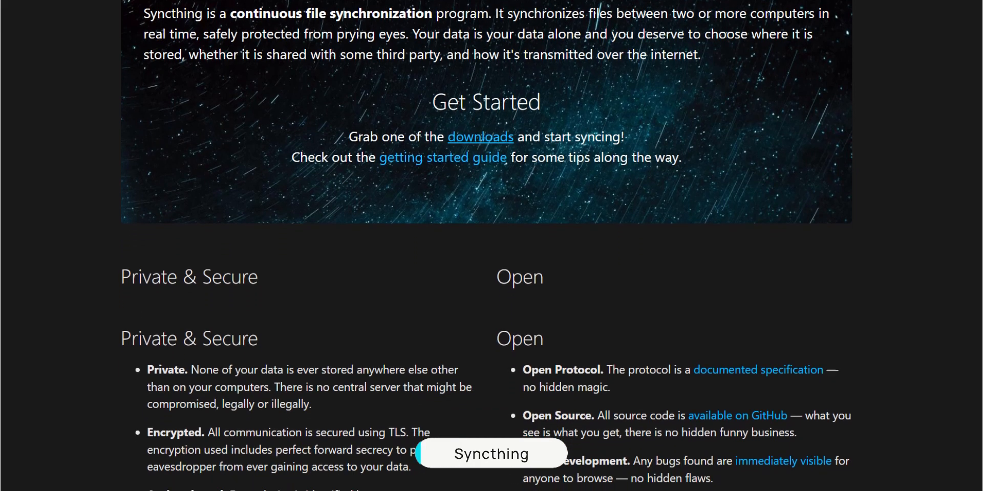
scroll(down, 3)
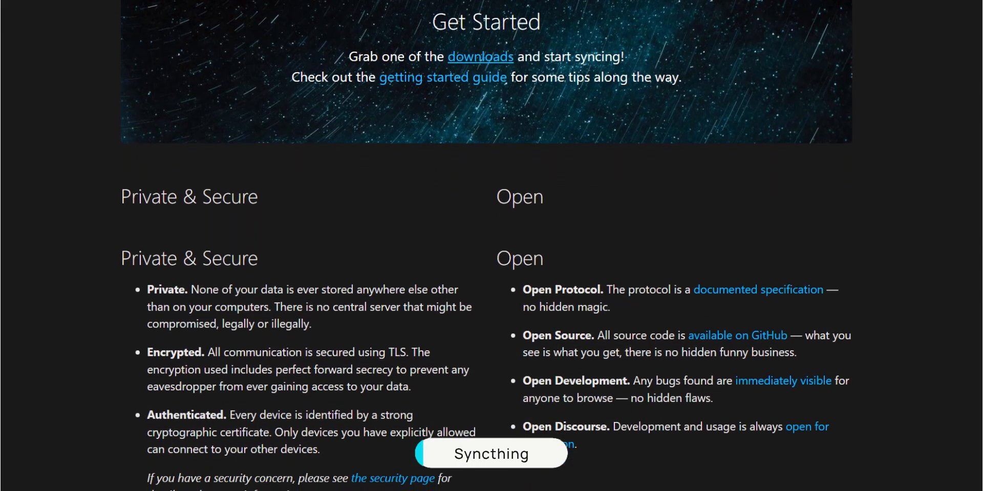
scroll(down, 3)
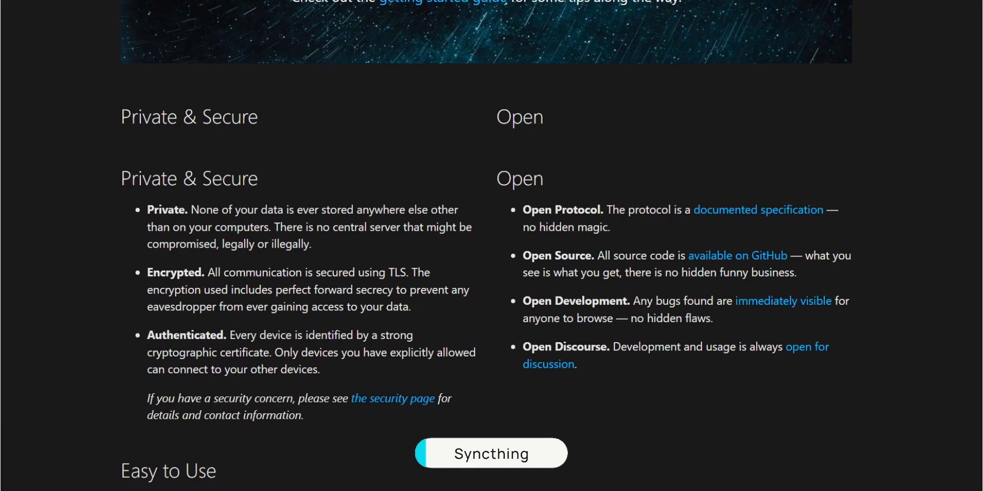
scroll(down, 3)
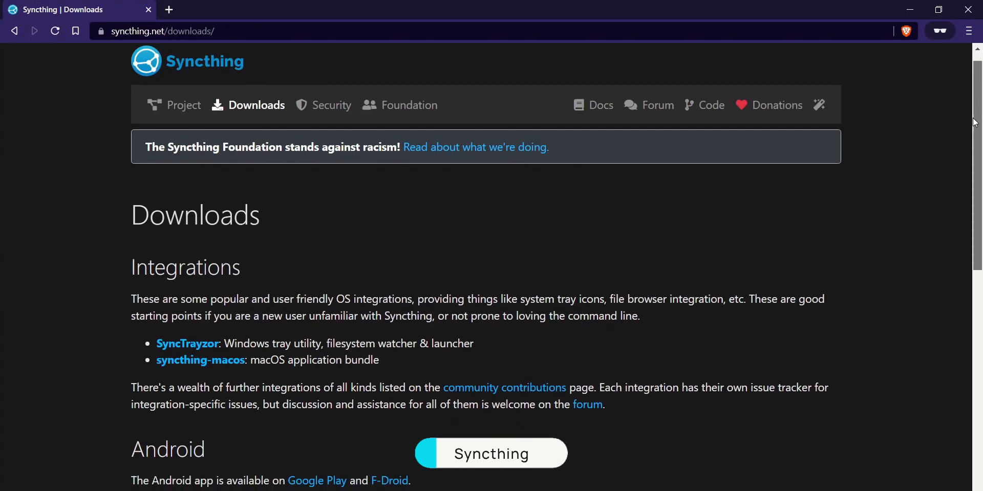
click(186, 343)
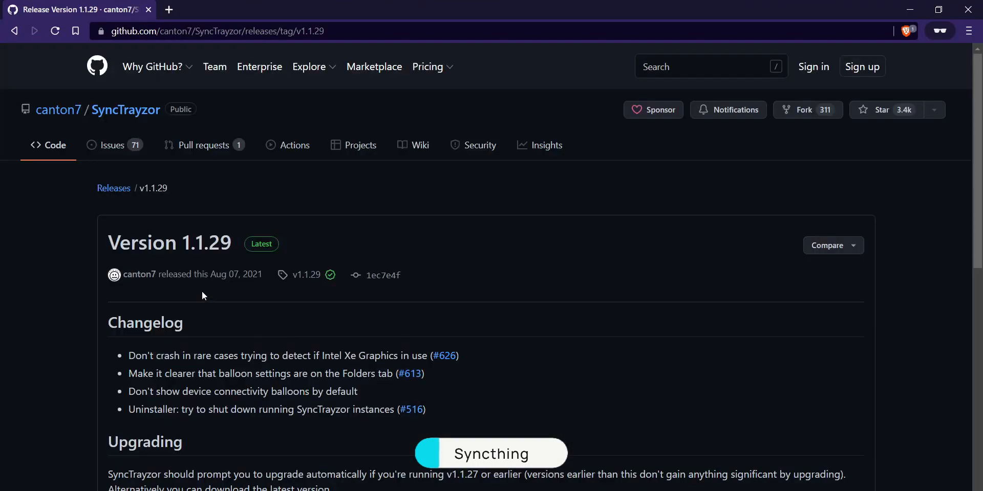
scroll(down, 3)
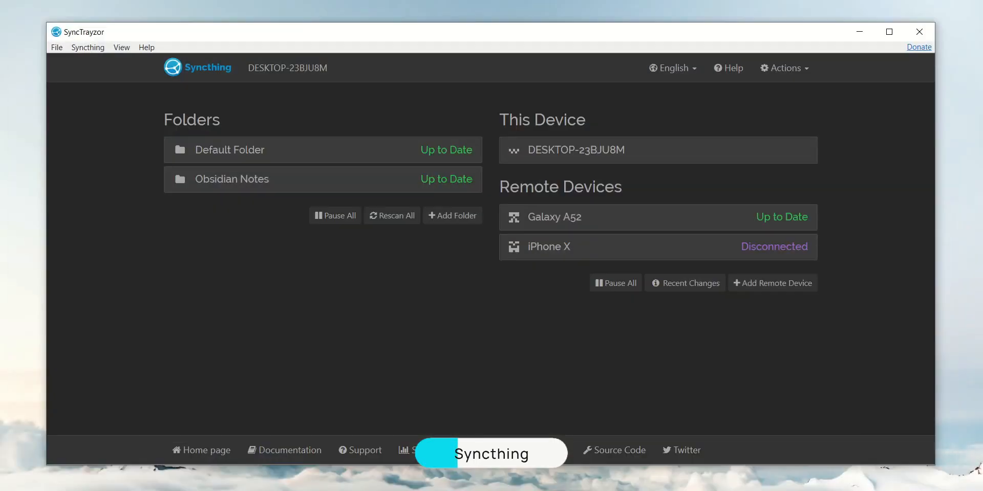
- Show this PC's device ID QR code via Actions > Show ID and scan it from the phone's Devices tab
click(783, 68)
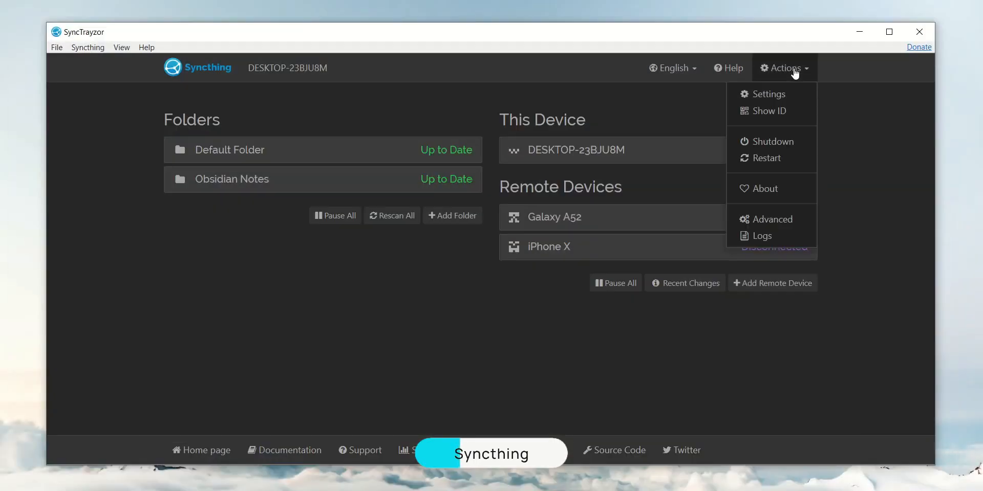
click(769, 111)
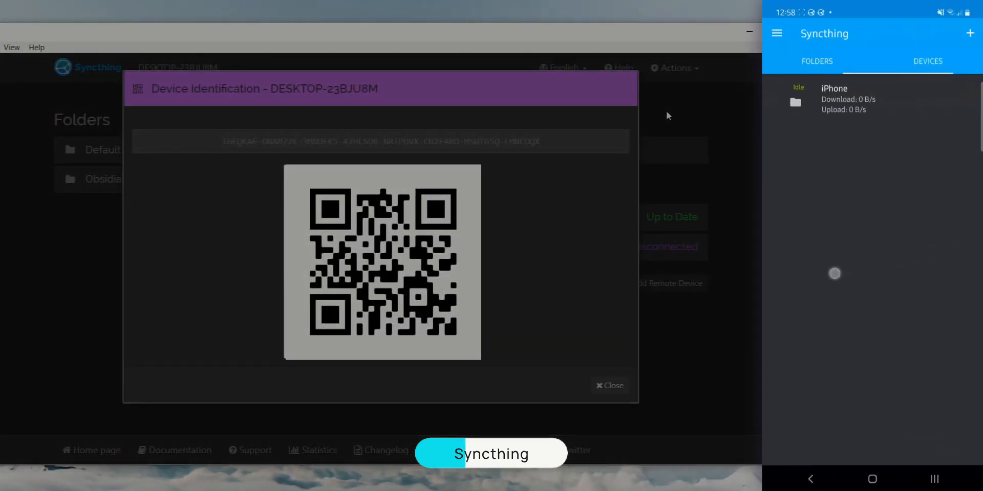
click(969, 34)
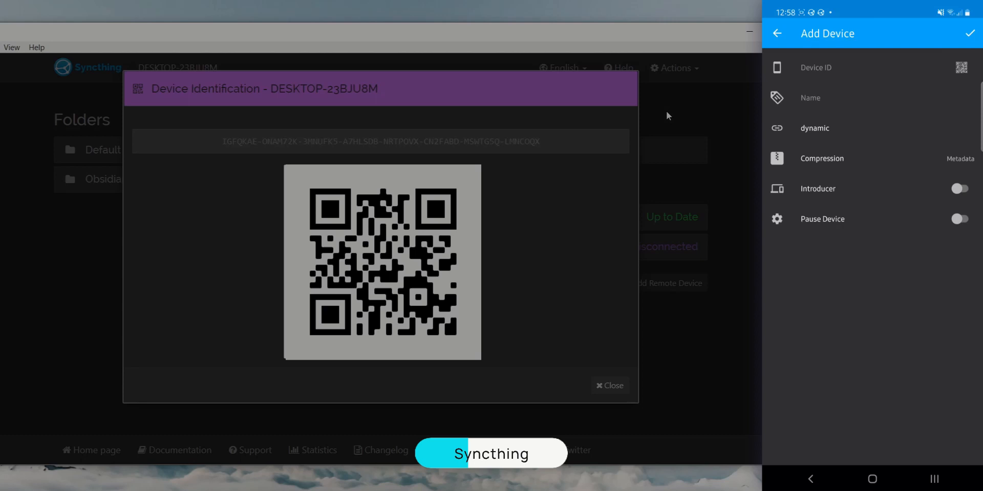
click(961, 67)
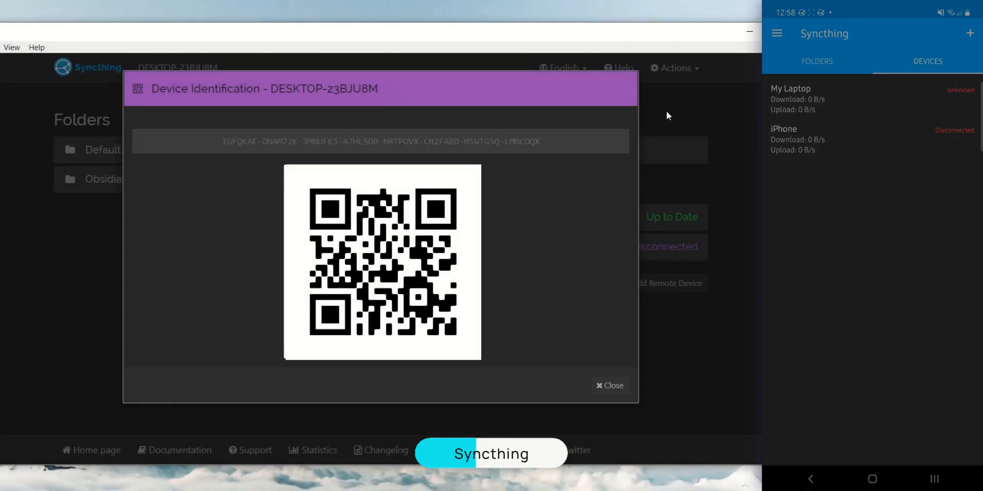
- Dismiss the ID dialog and save the phone's connection request as remote device My Galaxy A52
click(609, 386)
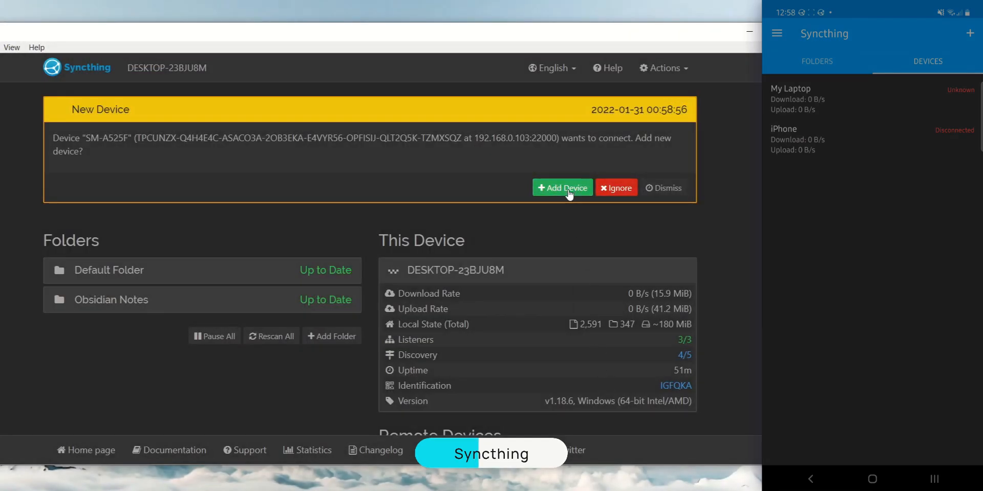
click(562, 188)
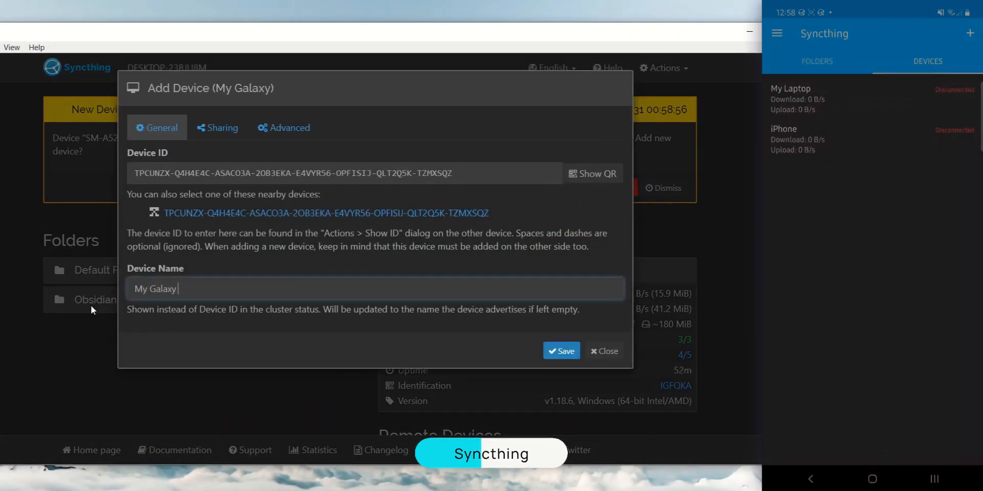
click(561, 350)
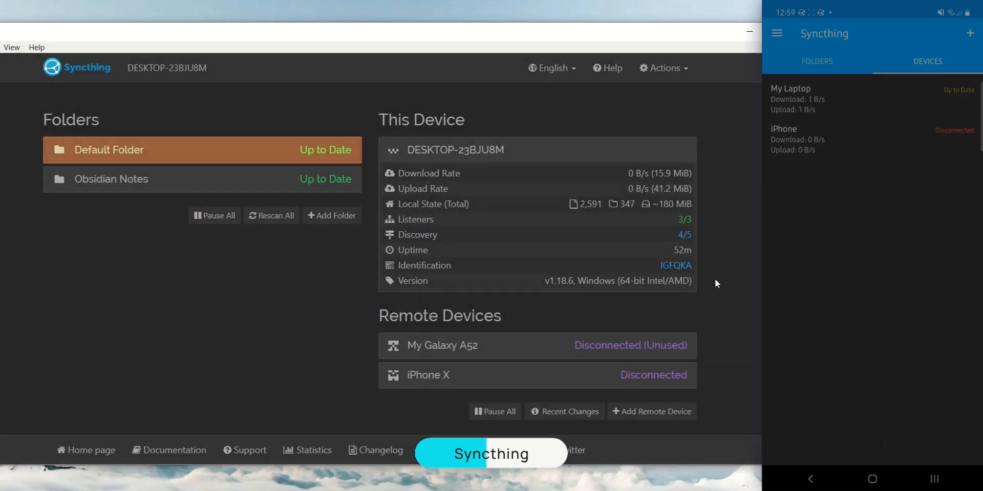
- Bring up the Default Folder's Sharing settings listing devices it can be shared with
click(108, 150)
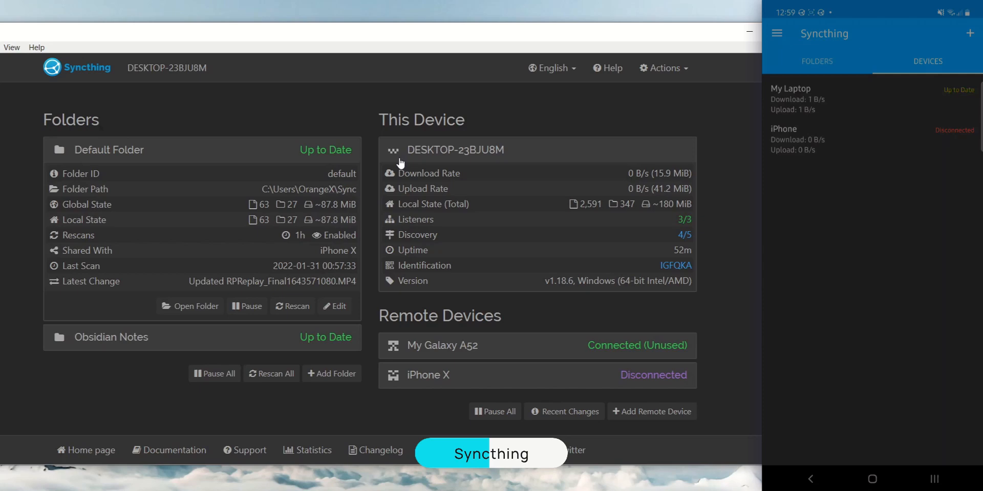
click(334, 306)
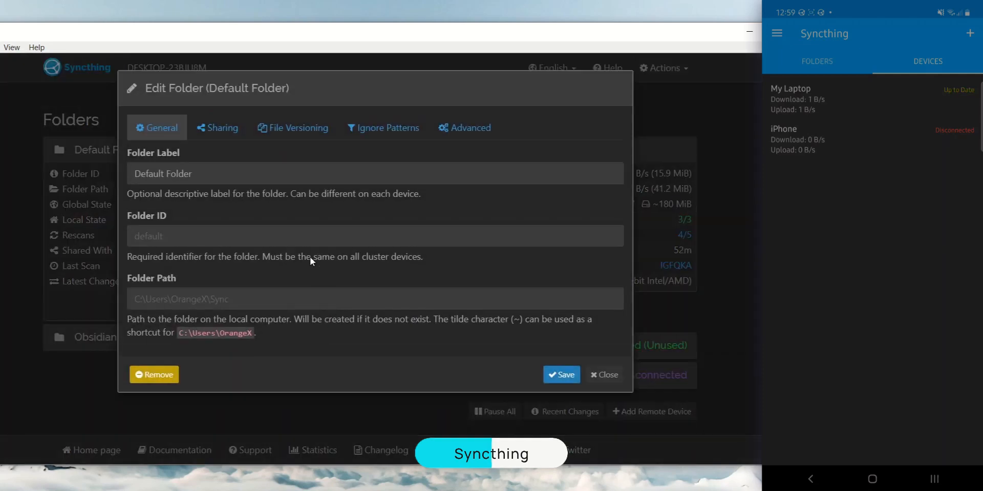
click(217, 128)
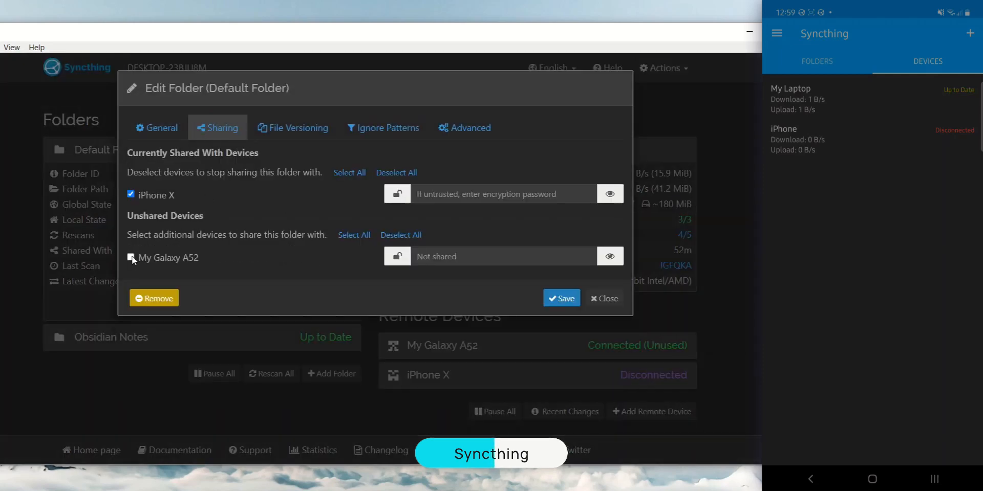
- Share the Default Folder with My Galaxy A52 and accept it on the phone labelled Default
click(561, 298)
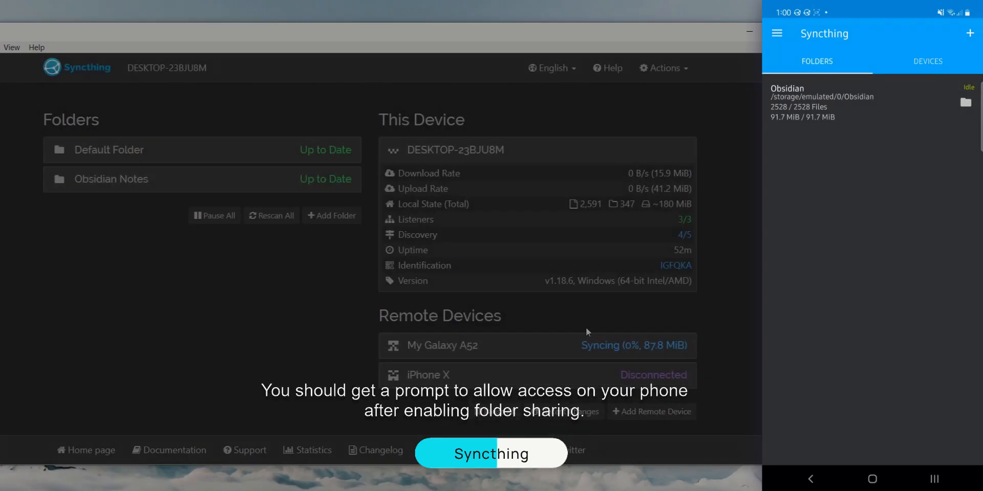
click(969, 33)
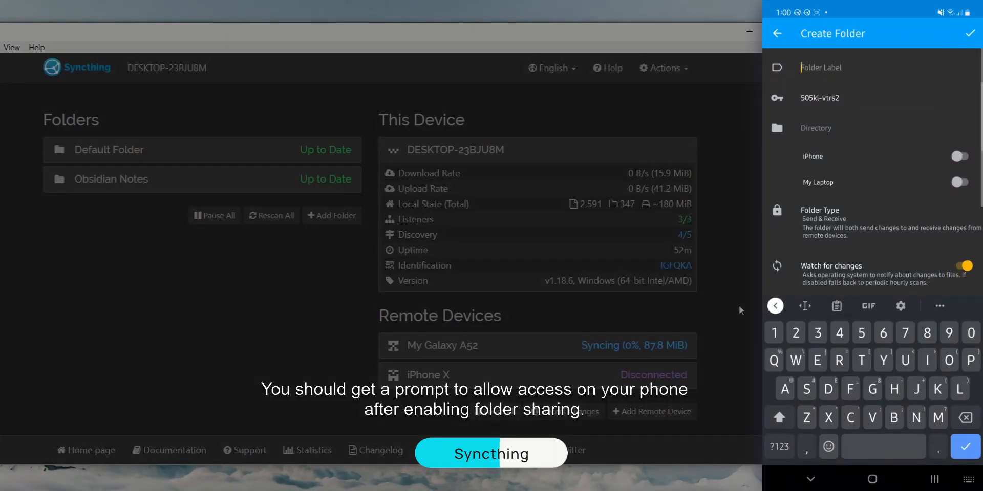
text(Default)
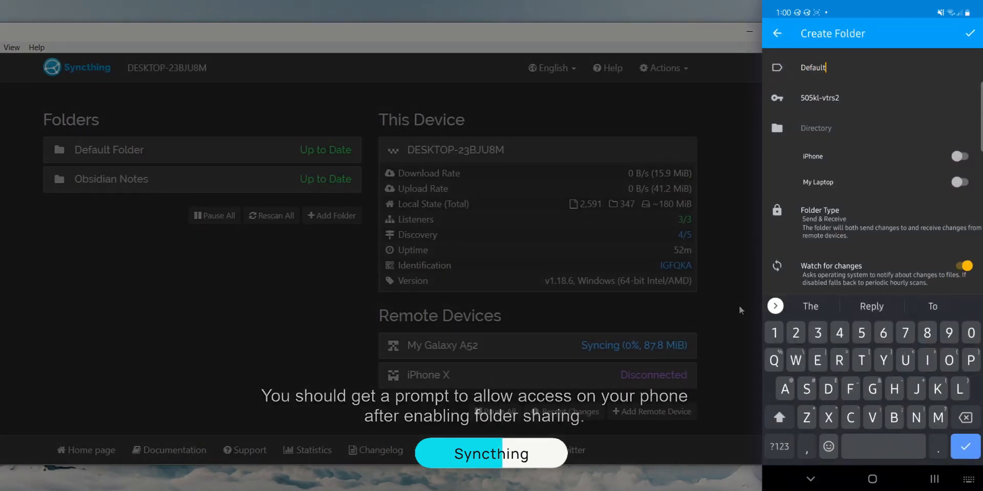
- Store the phone's folder in the Syncthing directory and save the new shared folder
click(109, 150)
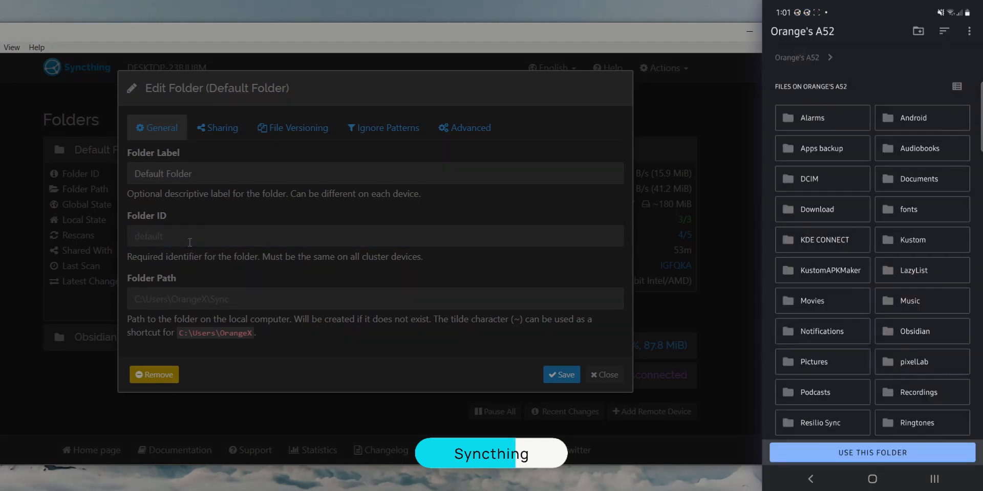
scroll(down, 3)
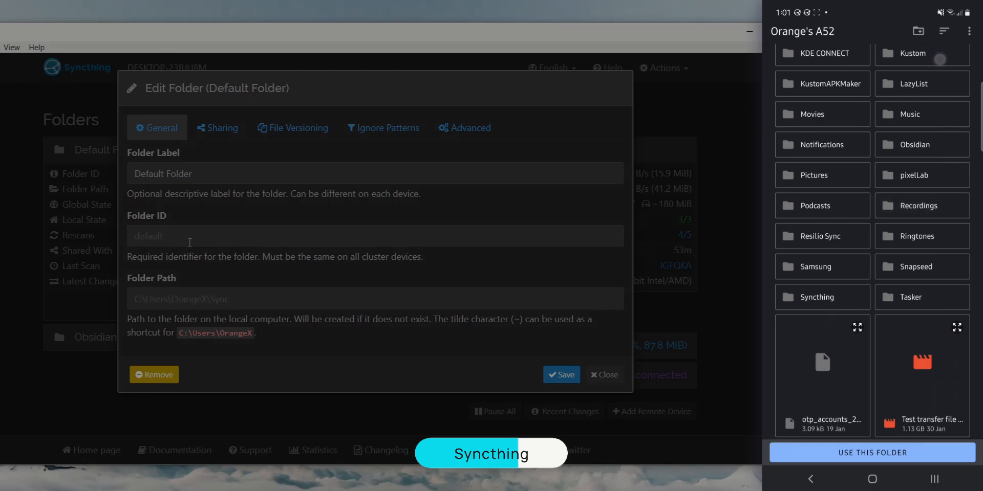
click(872, 453)
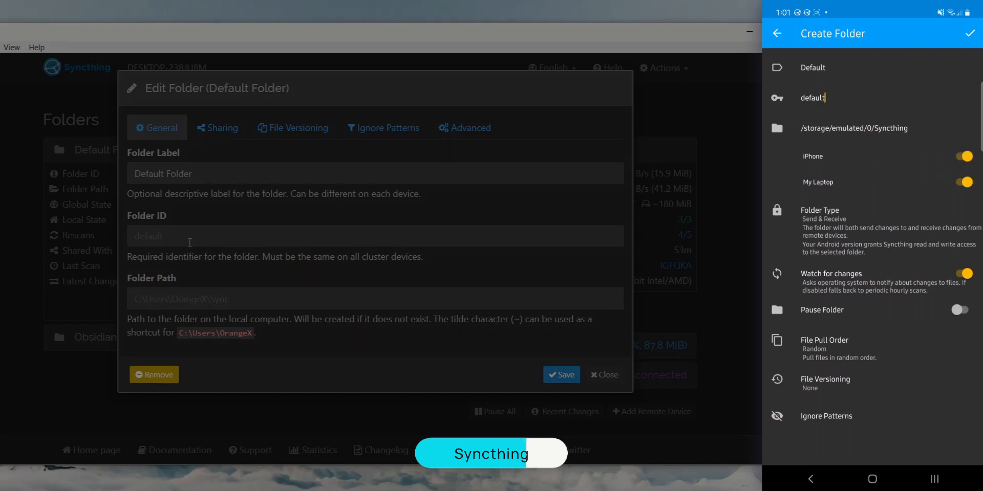
click(603, 375)
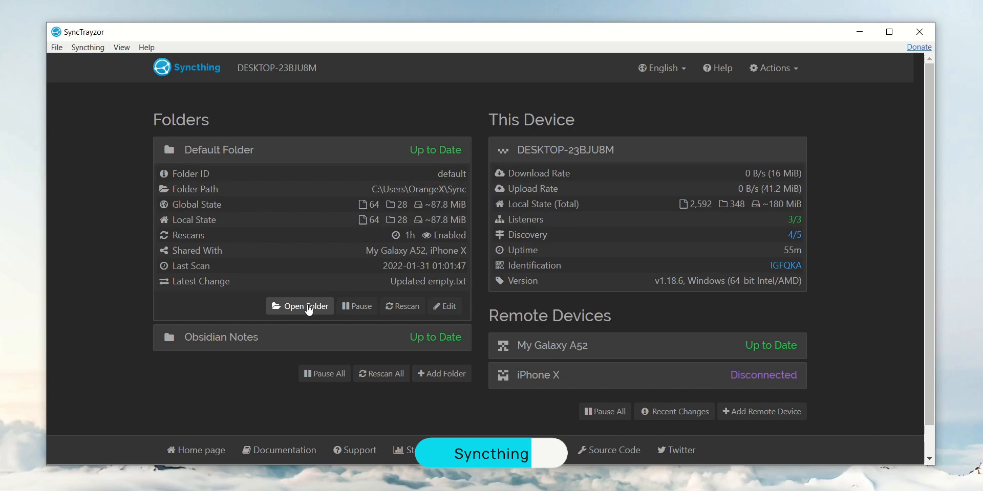
- Open the synced Default Folder on the computer from SyncTrayzor
click(304, 307)
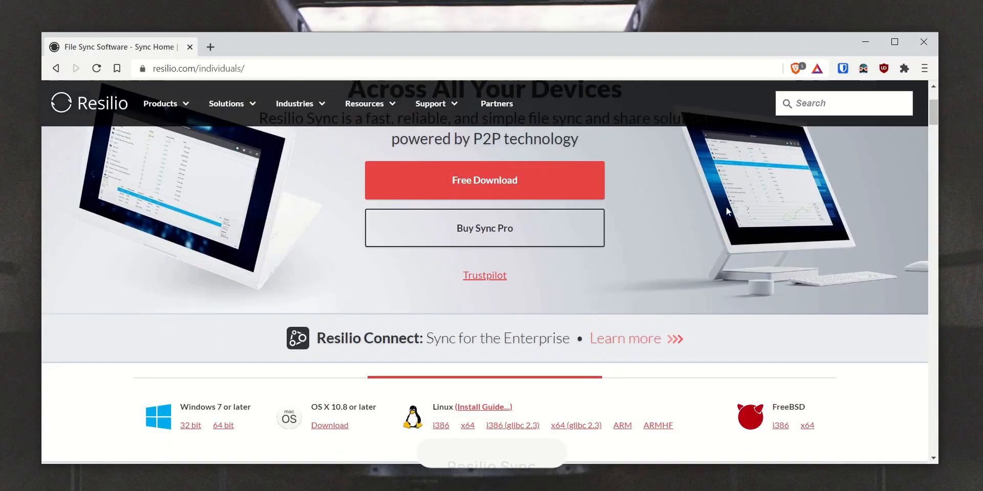
- Scroll through Resilio's Compare Plans and Features & Benefits for Sync Home
scroll(down, 3)
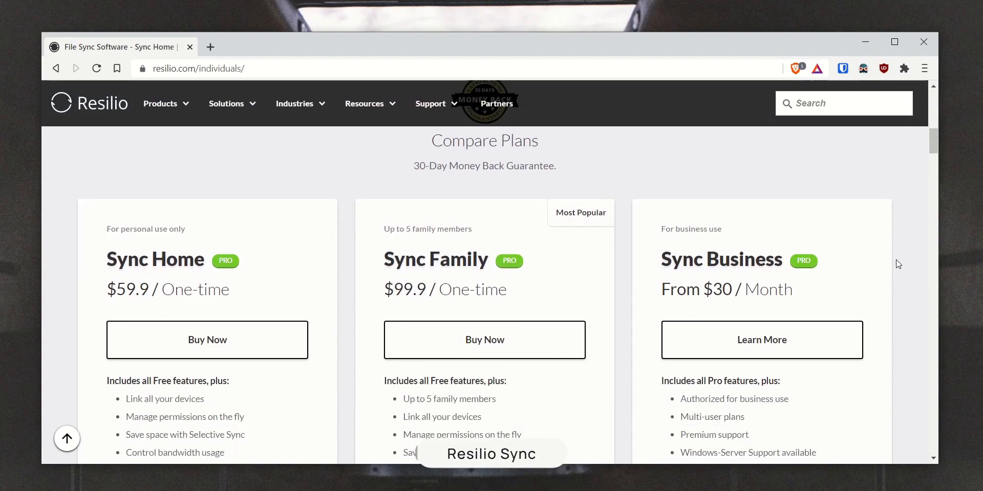
scroll(down, 3)
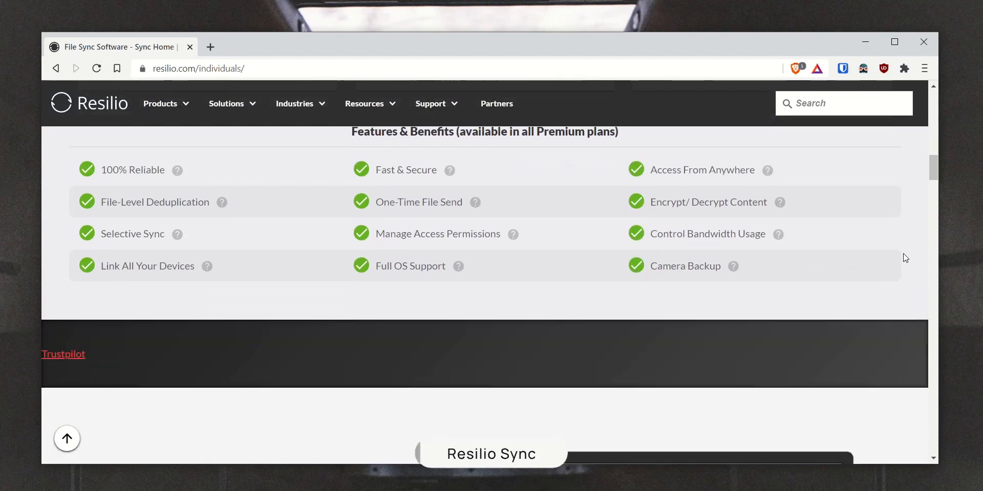
scroll(down, 3)
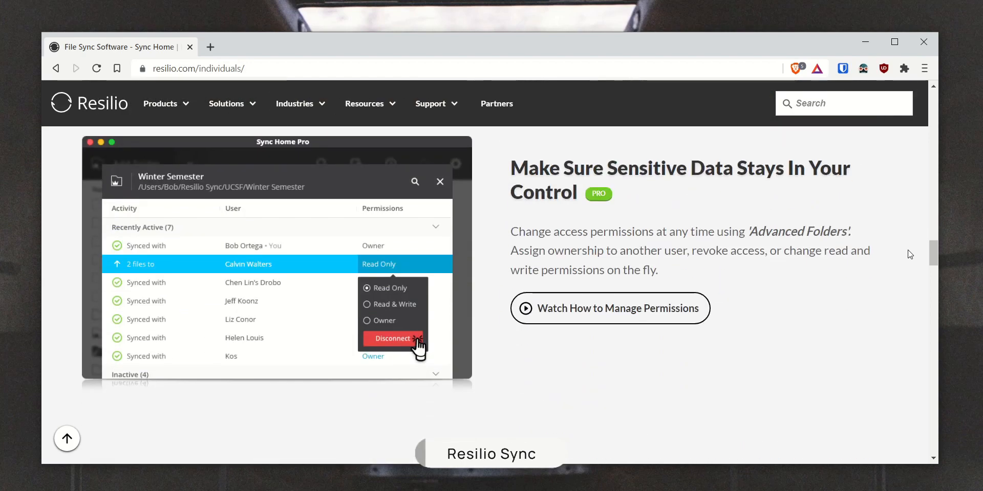
scroll(down, 3)
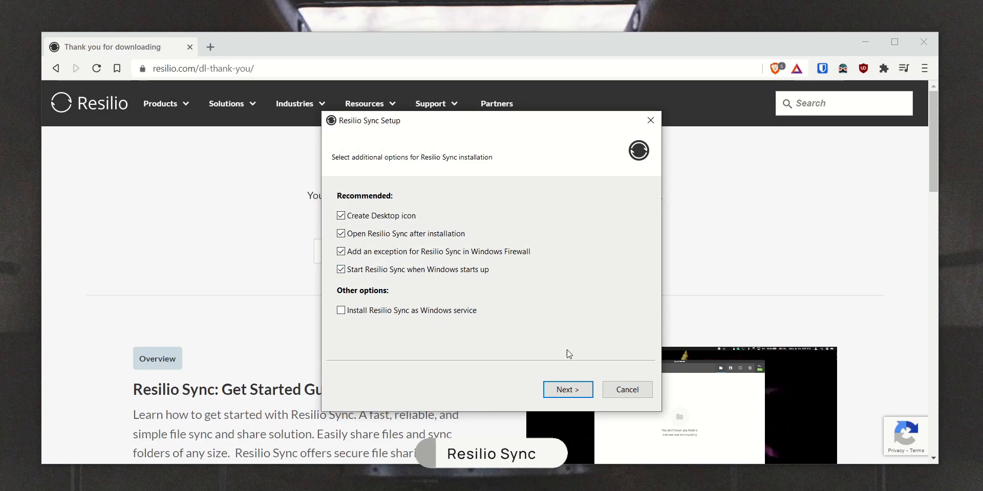
- Finish Resilio setup, add desktop folder A Folder to sync and share it with Read & Write QR code
click(566, 389)
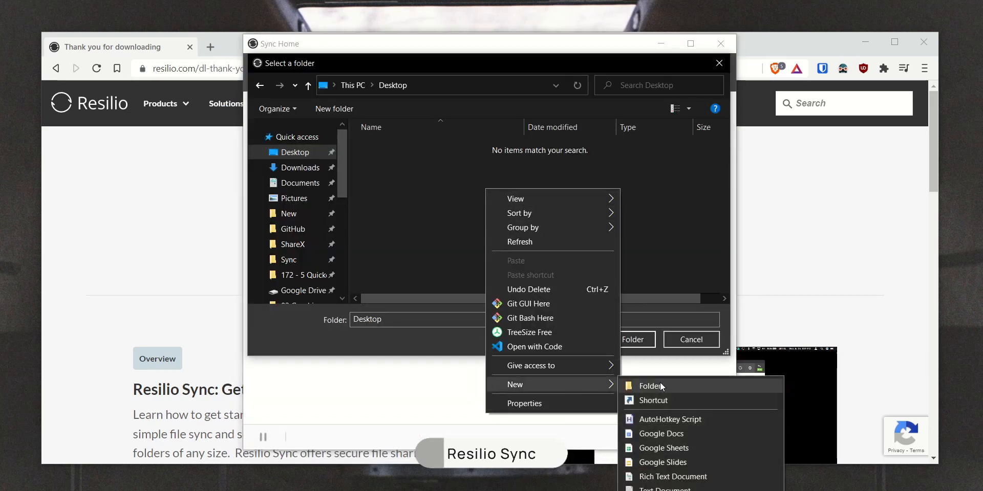
click(650, 386)
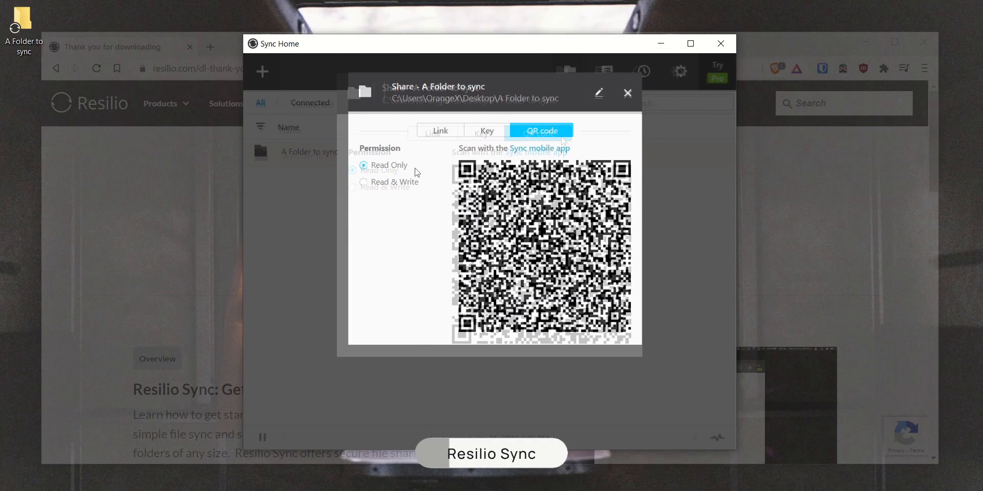
click(253, 182)
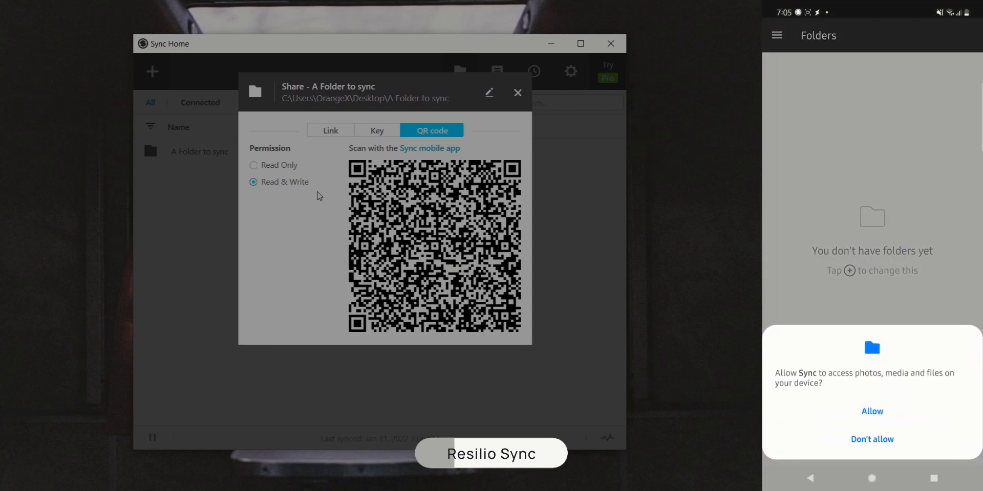
- Grant the phone app file and camera permissions so it can scan the QR code
click(871, 411)
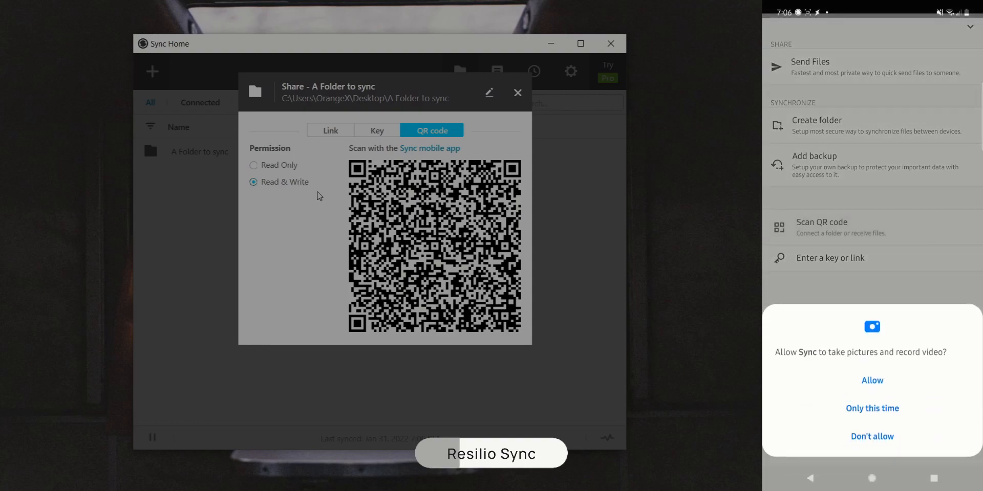
click(871, 381)
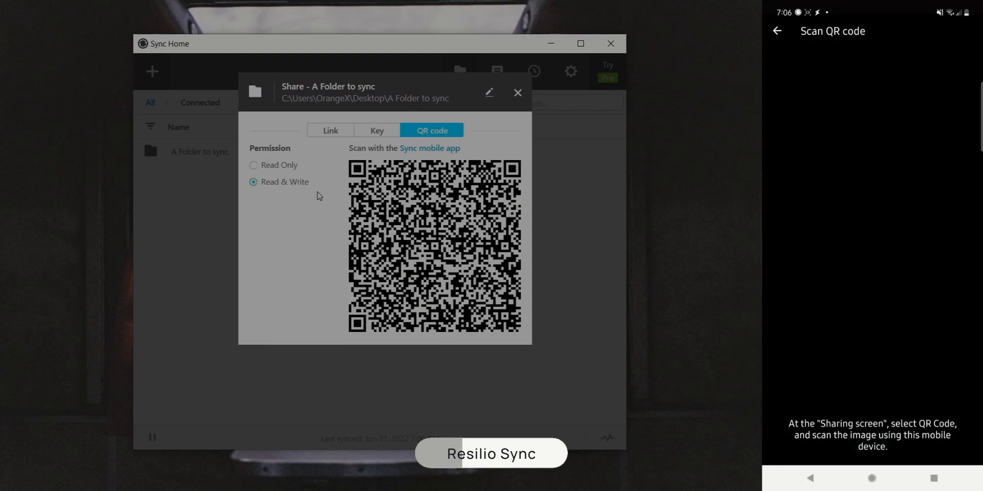